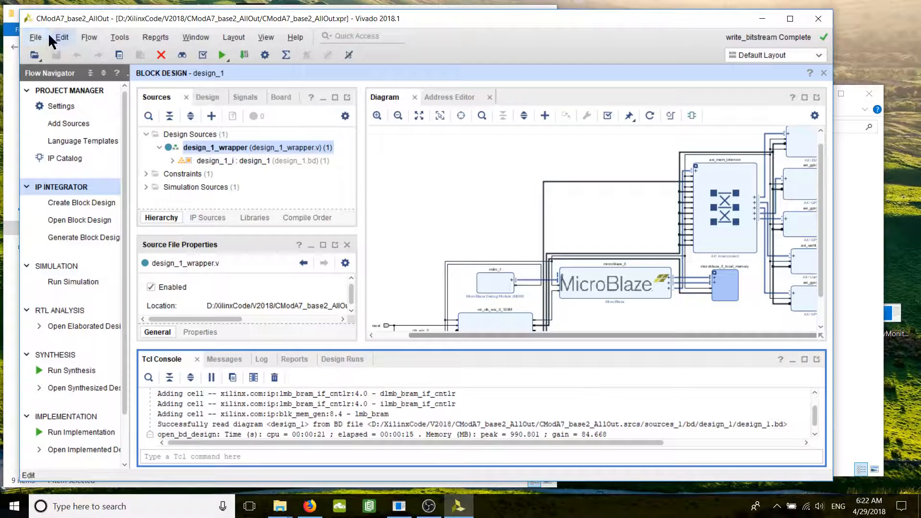
Step: Export the Vivado hardware platform with bitstream included, overwriting the previous export
{"action": "left_click", "coordinate": [35, 37]}
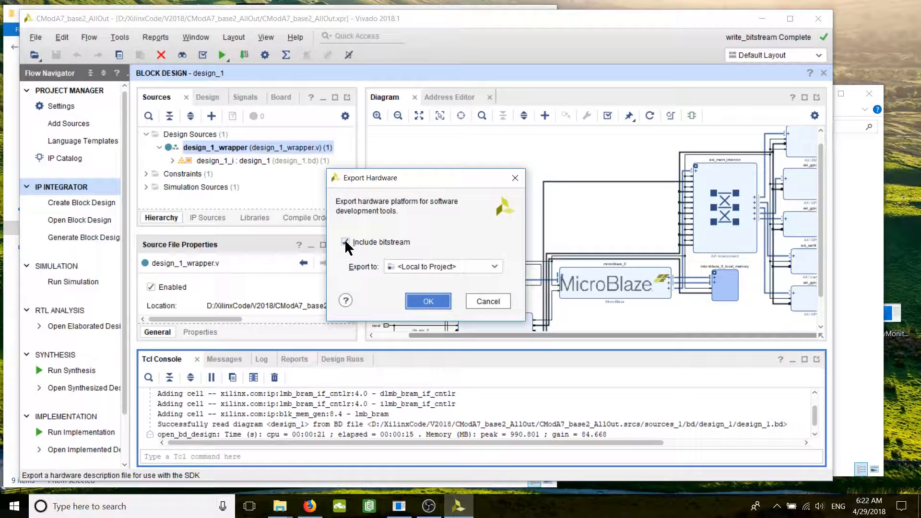
{"action": "left_click", "coordinate": [345, 242]}
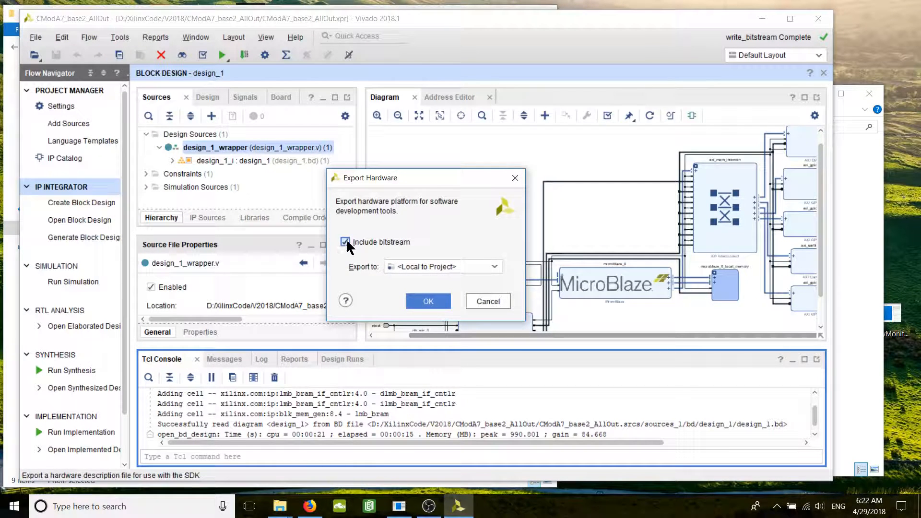
{"action": "left_click", "coordinate": [428, 300]}
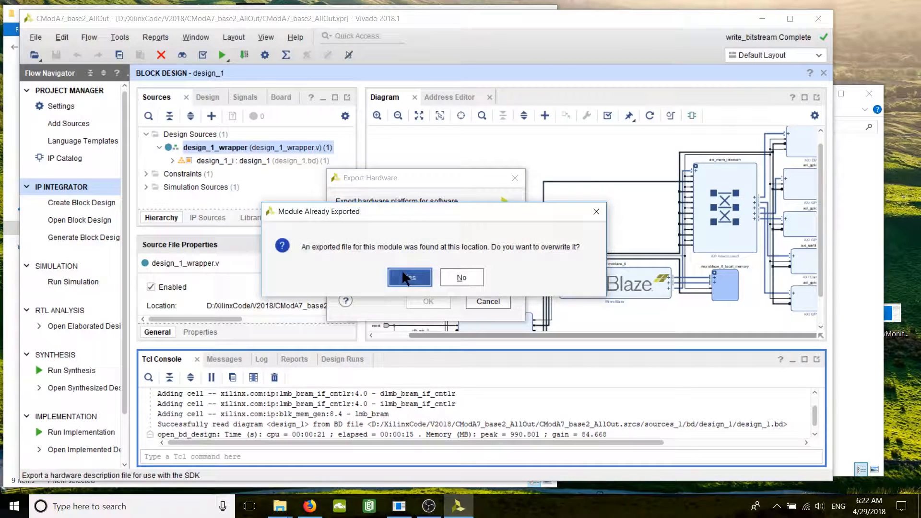
{"action": "left_click", "coordinate": [410, 277]}
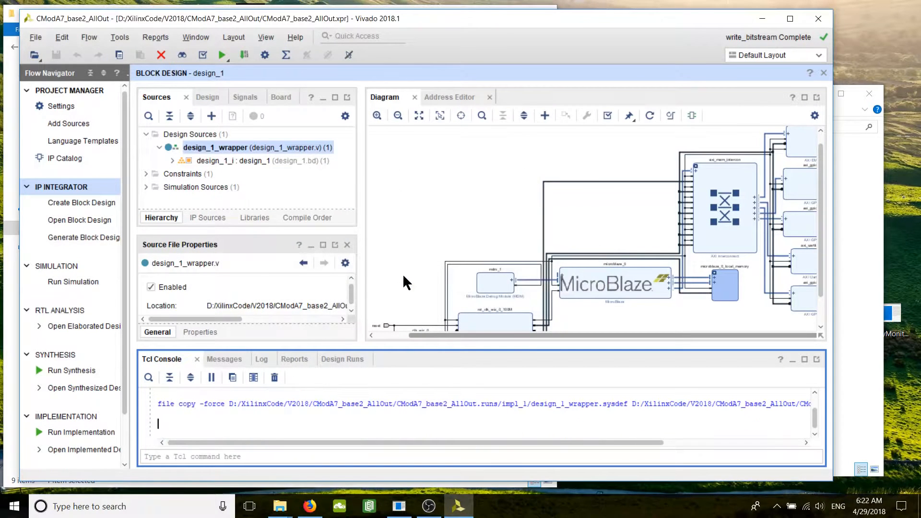
{"action": "mouse_move", "coordinate": [415, 327]}
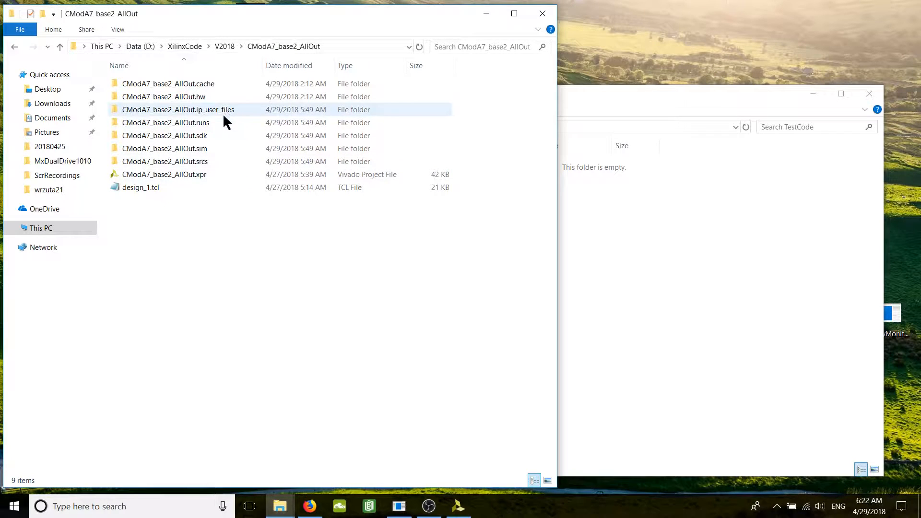
Step: Copy design_1_wrapper.hdf from the CModA7_base2_AllOut.sdk folder into the TestCode folder
{"action": "left_click", "coordinate": [164, 135]}
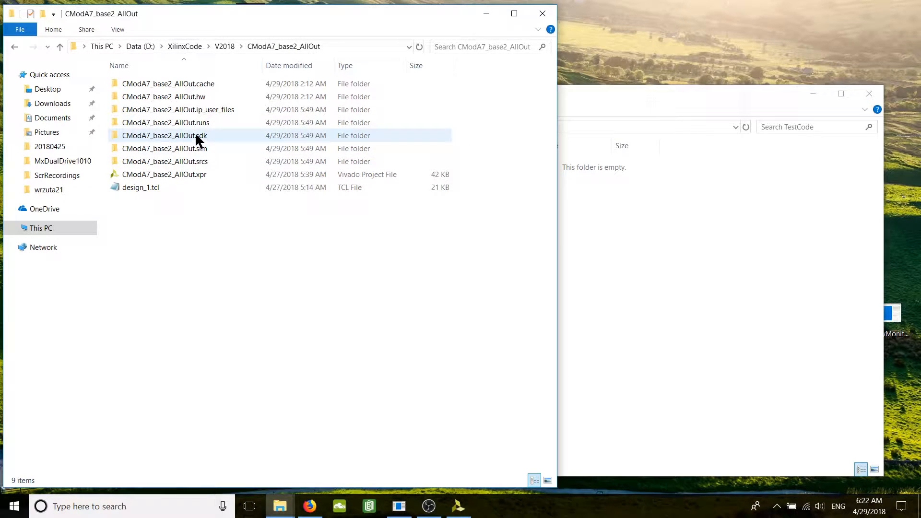
{"action": "double_click", "coordinate": [164, 136]}
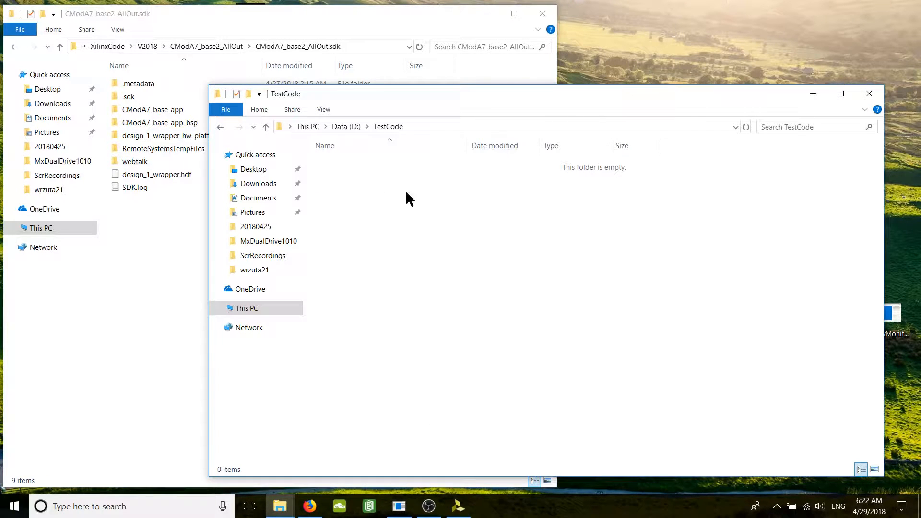
{"action": "mouse_move", "coordinate": [558, 316]}
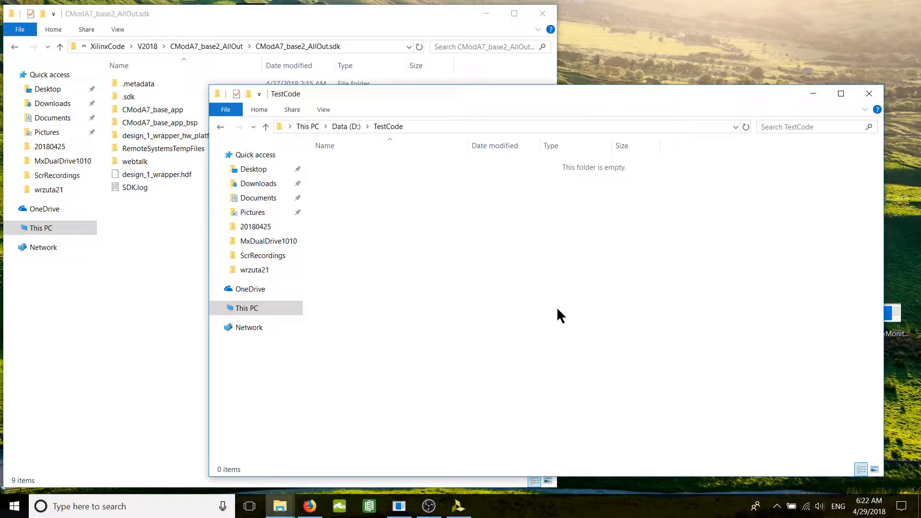
{"action": "mouse_move", "coordinate": [387, 92]}
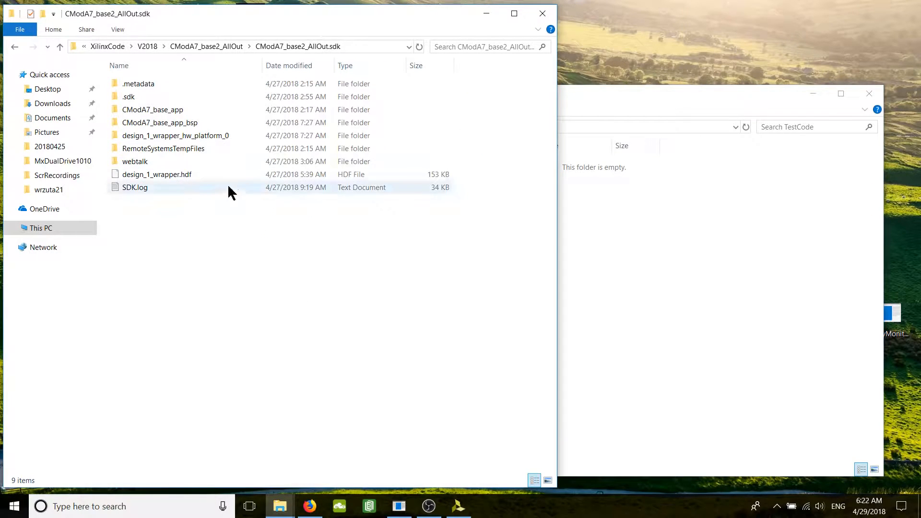
{"action": "left_click", "coordinate": [156, 175]}
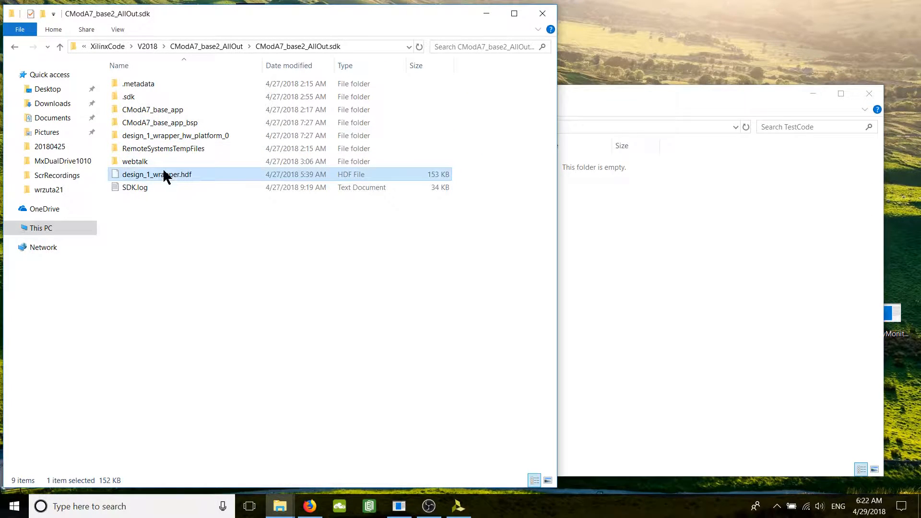
{"action": "left_click_drag", "start_coordinate": [157, 174], "coordinate": [505, 282]}
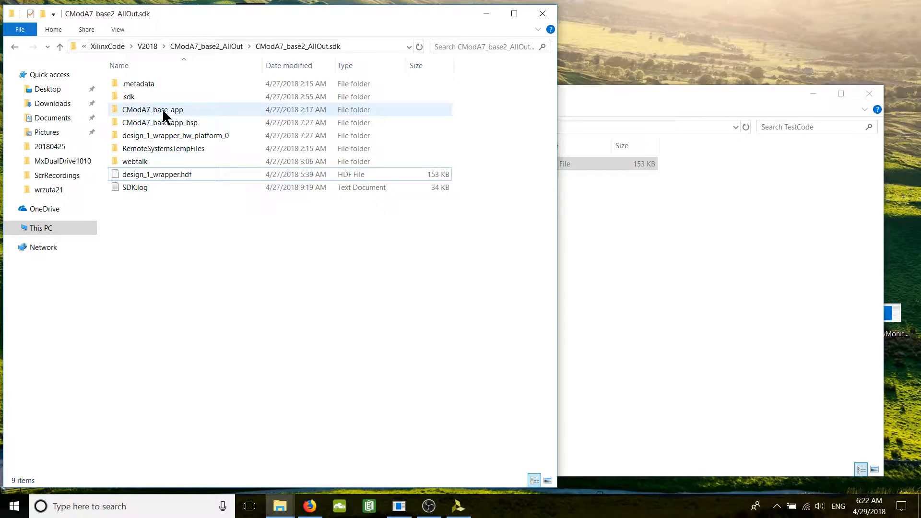
{"action": "mouse_move", "coordinate": [152, 109]}
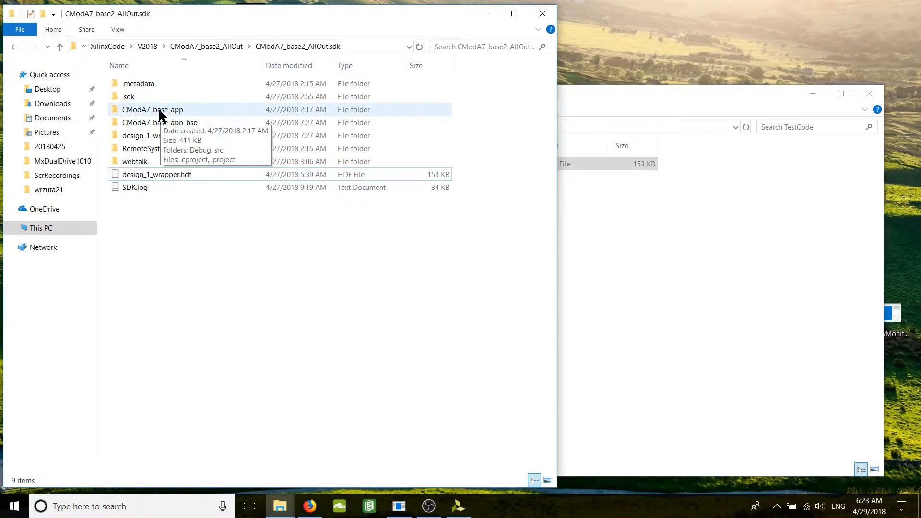
Step: Copy helloworld.c from CModA7_base_app\src into TestCode and check both copied files
{"action": "double_click", "coordinate": [153, 109]}
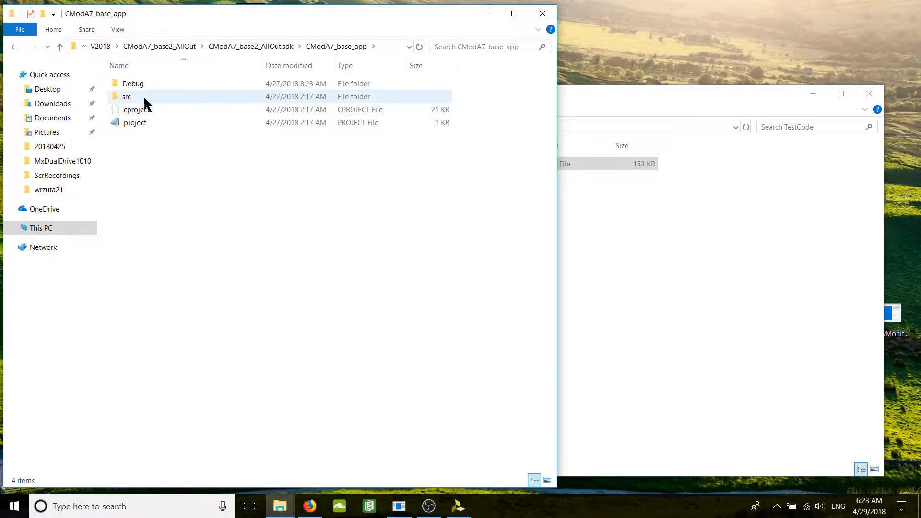
{"action": "double_click", "coordinate": [127, 96]}
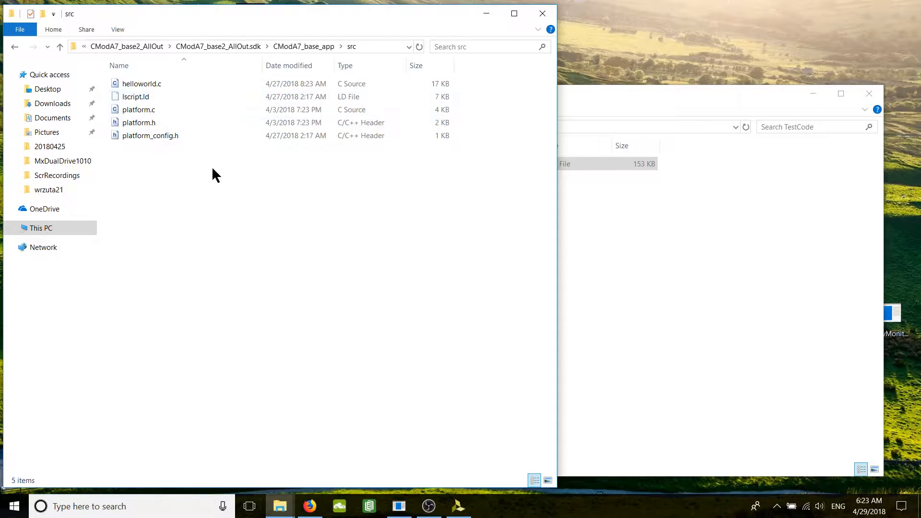
{"action": "left_click", "coordinate": [141, 83]}
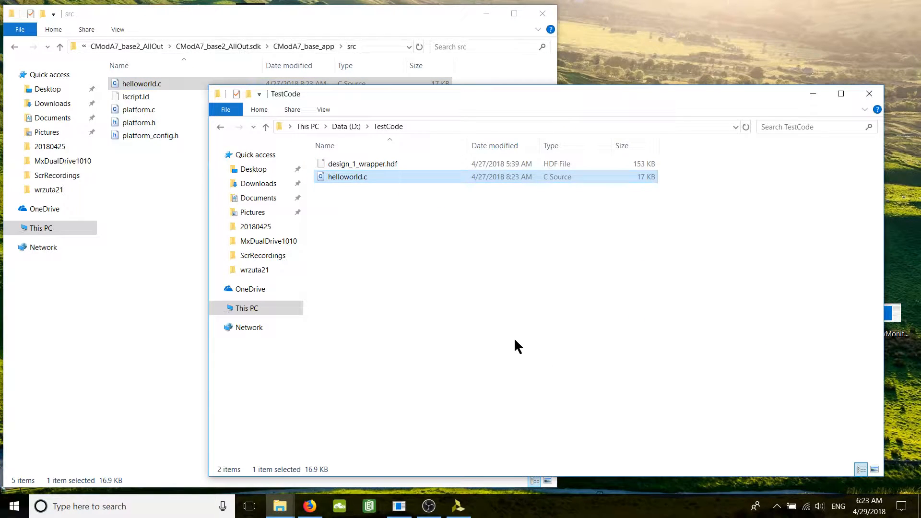
{"action": "mouse_move", "coordinate": [457, 312]}
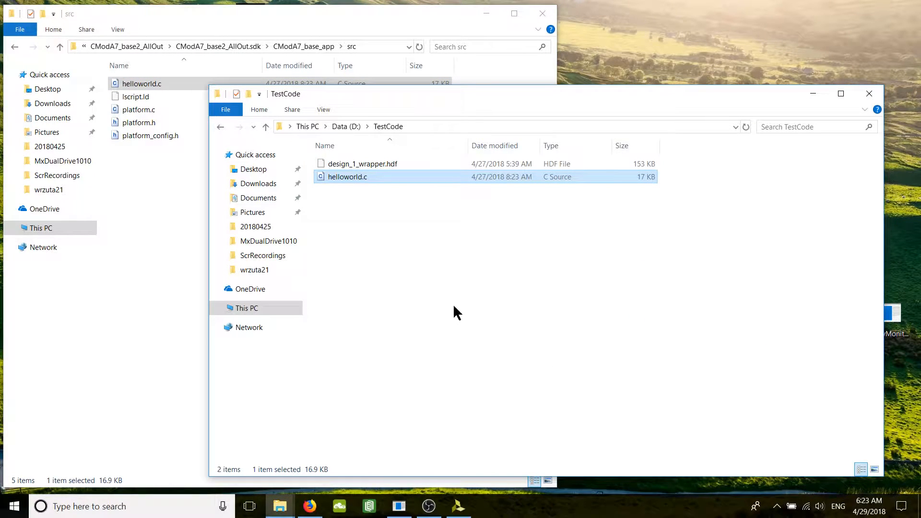
{"action": "mouse_move", "coordinate": [541, 351]}
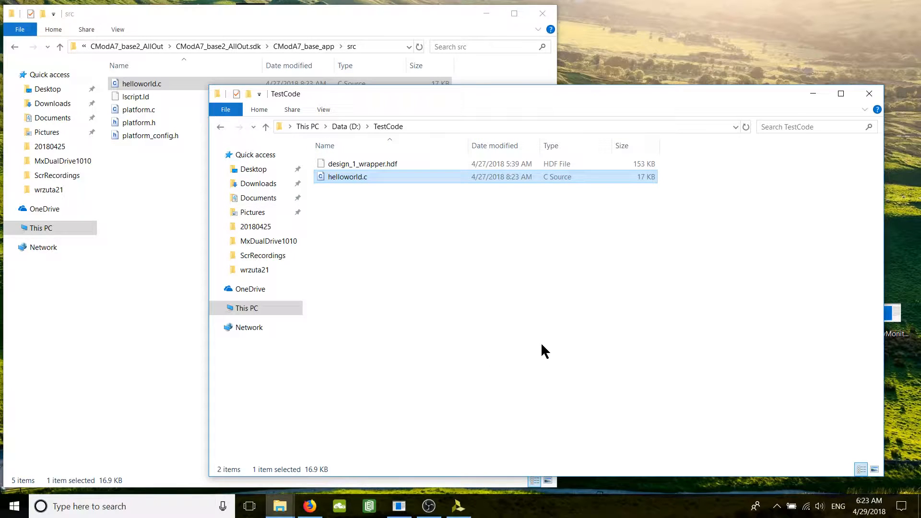
{"action": "mouse_move", "coordinate": [490, 344]}
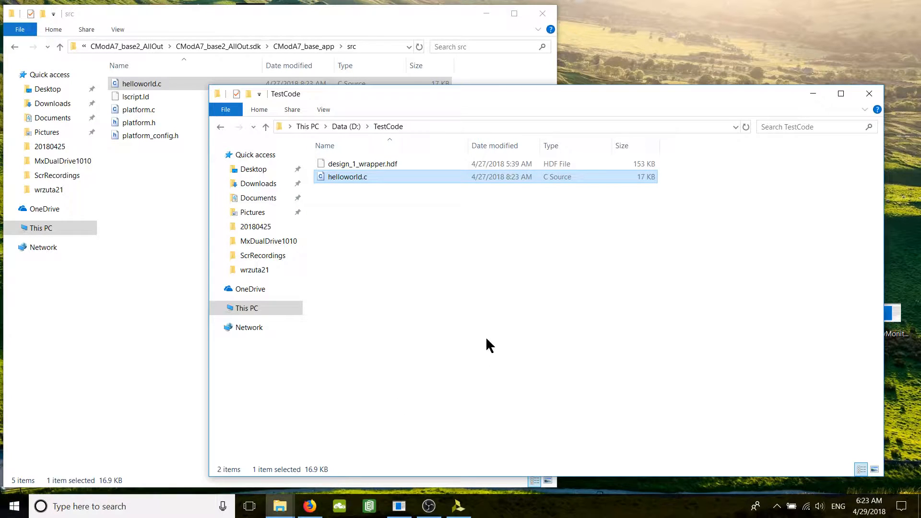
{"action": "mouse_move", "coordinate": [358, 206]}
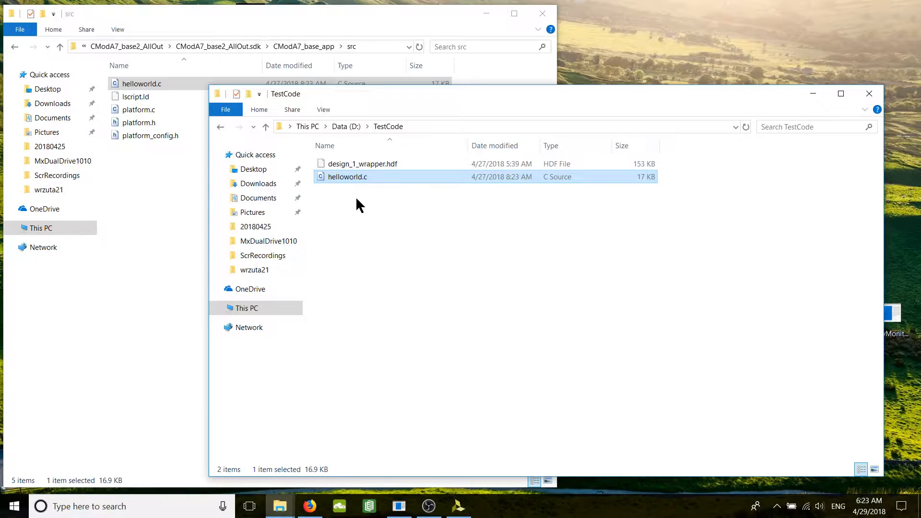
{"action": "left_click", "coordinate": [363, 163]}
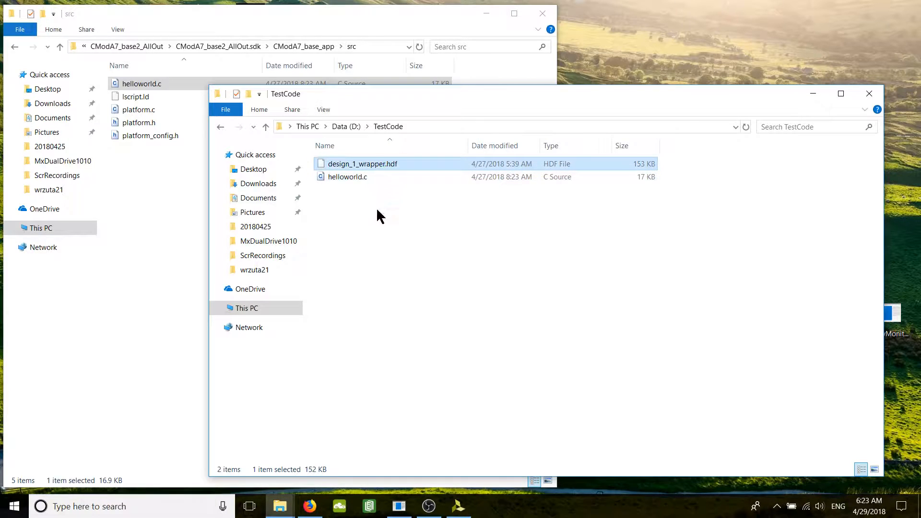
{"action": "left_click", "coordinate": [347, 177]}
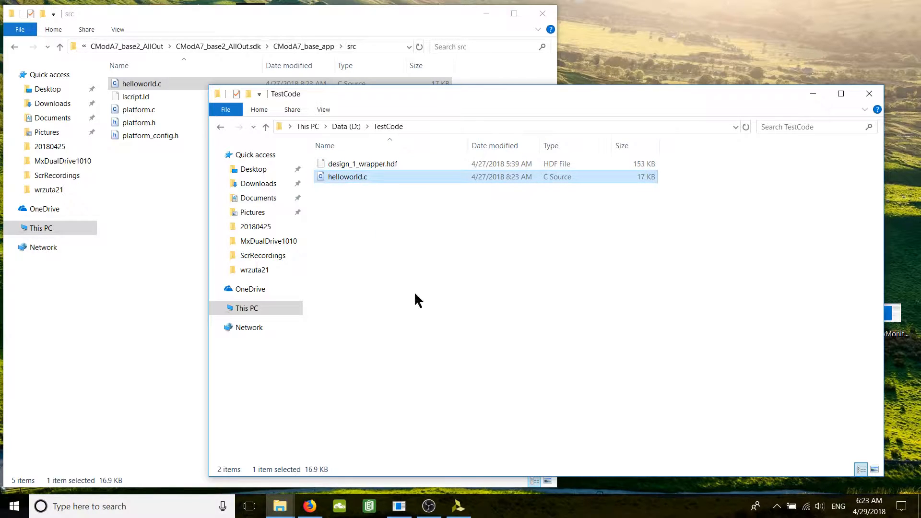
{"action": "mouse_move", "coordinate": [453, 305]}
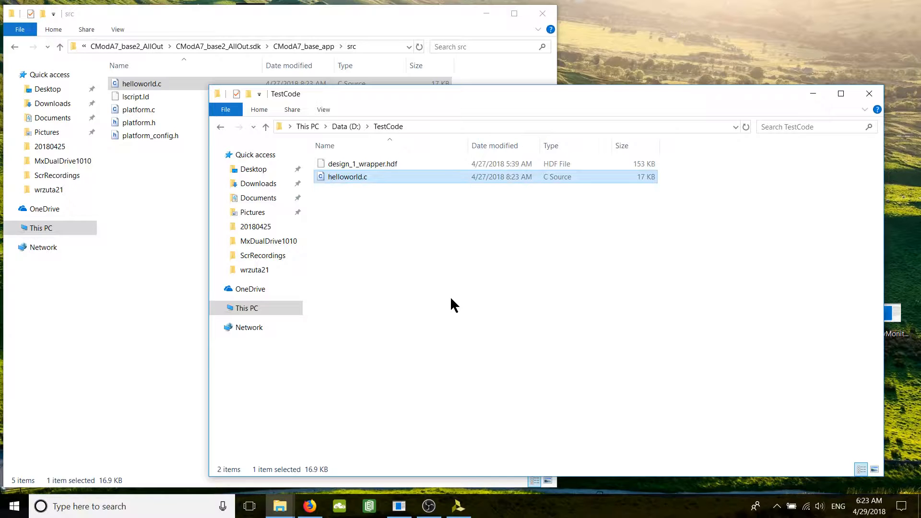
Step: Launch Xilinx SDK 2018.1 from the Xilinx Design Tools group in the Start menu
{"action": "left_click", "coordinate": [13, 505]}
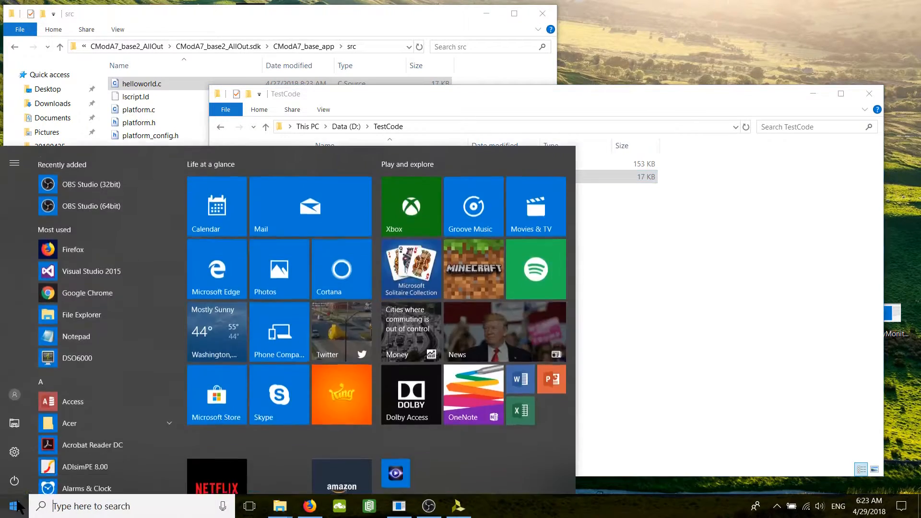
{"action": "scroll", "scroll_direction": "down", "scroll_amount": 3}
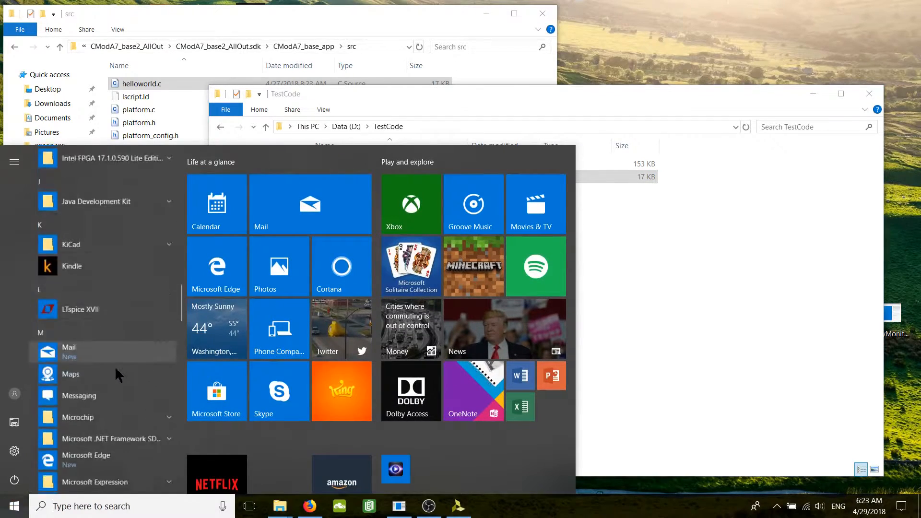
{"action": "scroll", "scroll_direction": "down", "scroll_amount": 3}
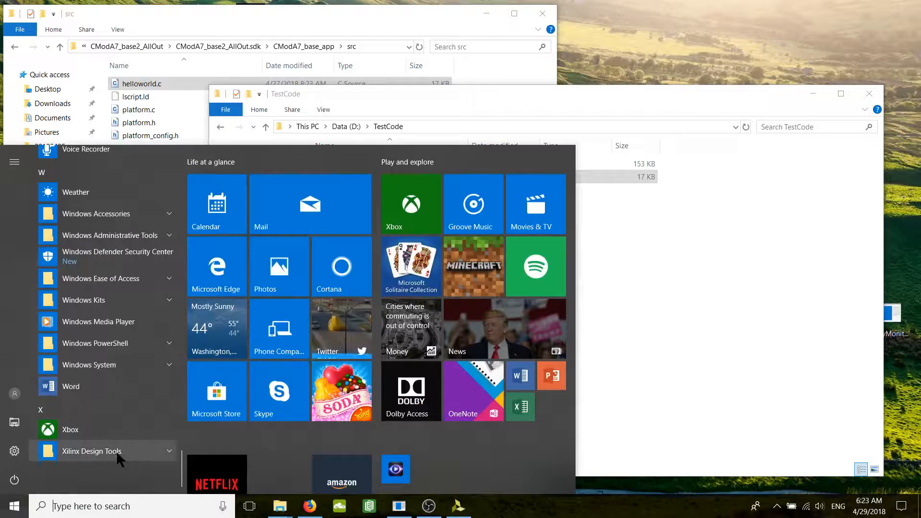
{"action": "left_click", "coordinate": [91, 451]}
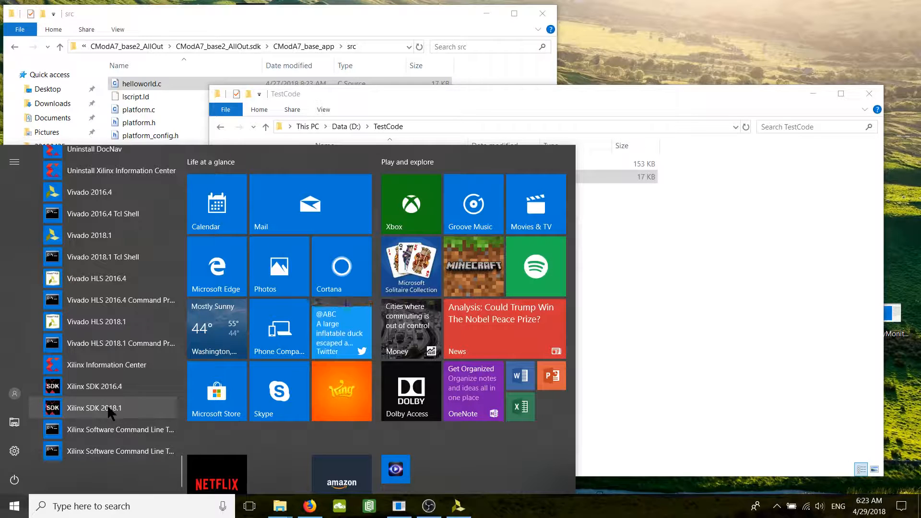
{"action": "left_click", "coordinate": [94, 408]}
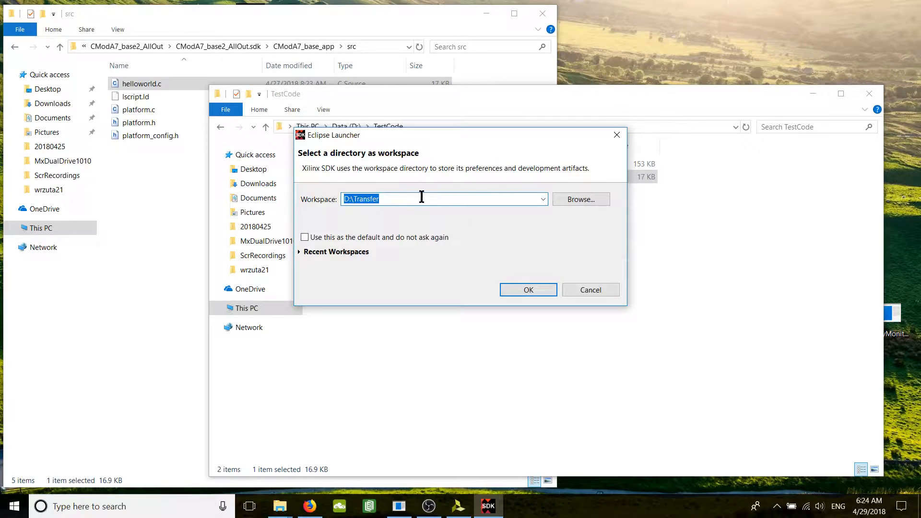
{"action": "mouse_move", "coordinate": [451, 150]}
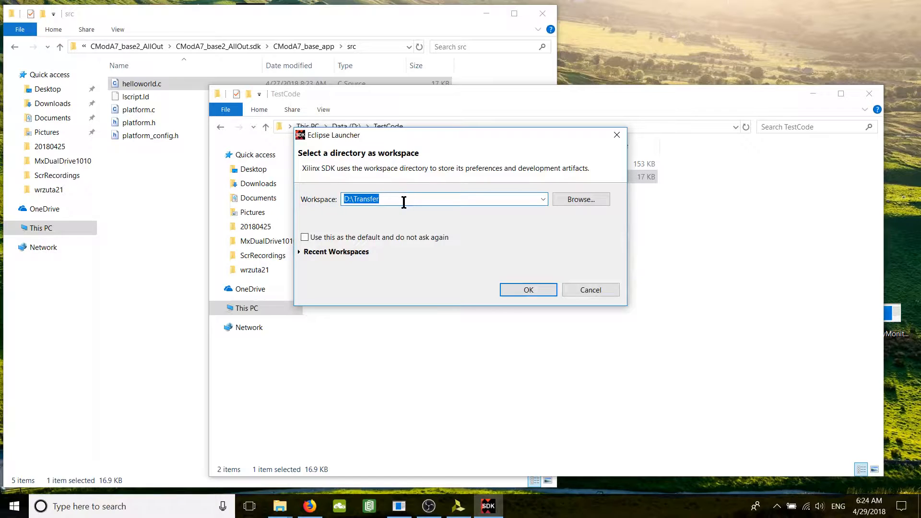
{"action": "mouse_move", "coordinate": [464, 148]}
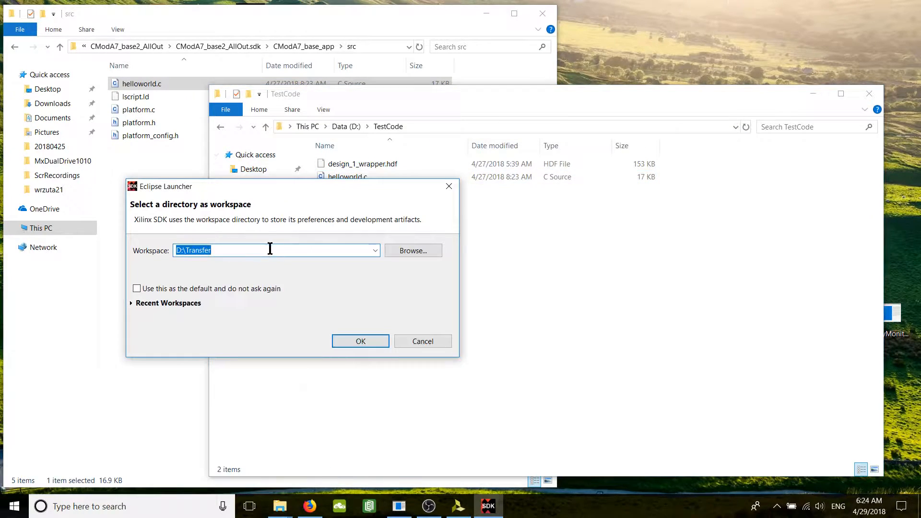
Step: Set the SDK workspace to D:\TestCode and launch into it
{"action": "type", "text": "D:\\TestCode"}
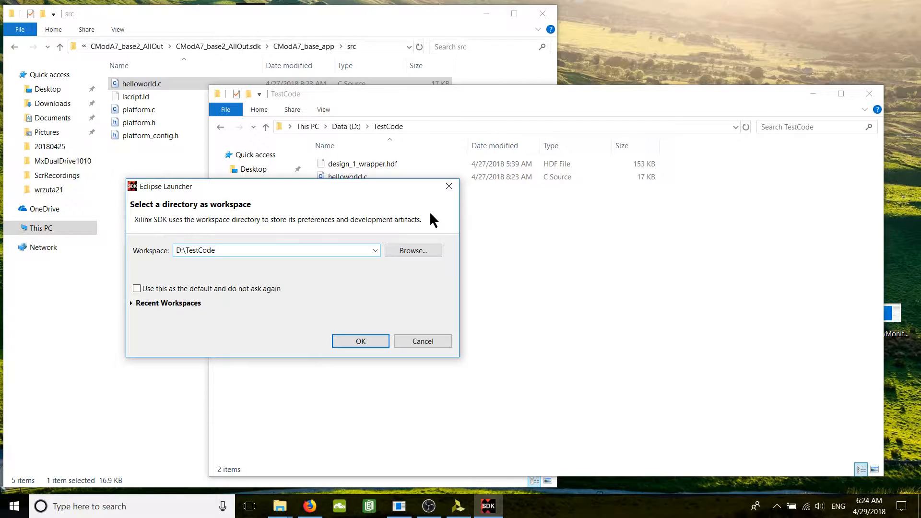
{"action": "left_click", "coordinate": [360, 341]}
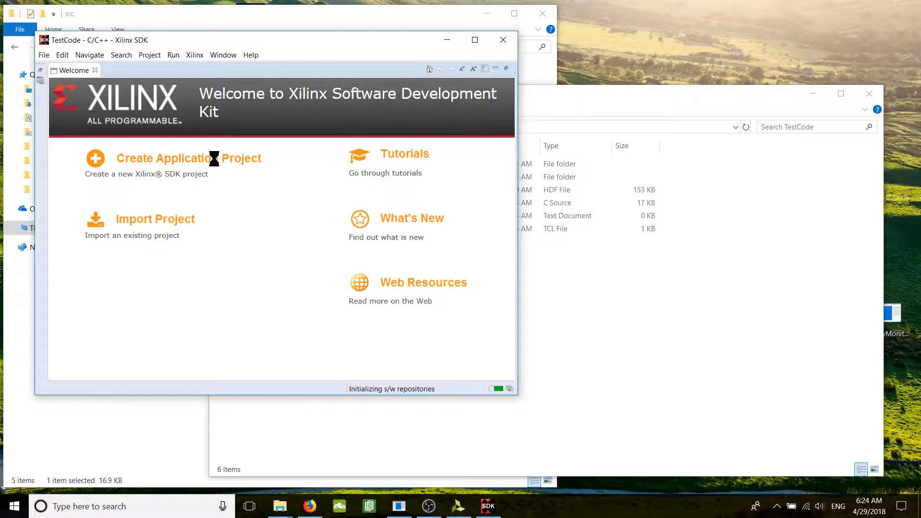
Step: Start a new application project and name it cmoda7_app1
{"action": "left_click", "coordinate": [189, 158]}
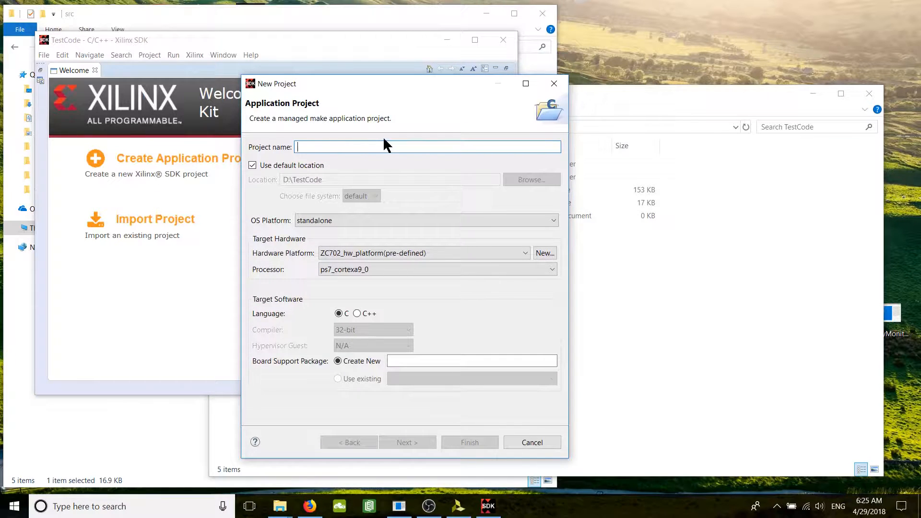
{"action": "type", "text": "cmo"}
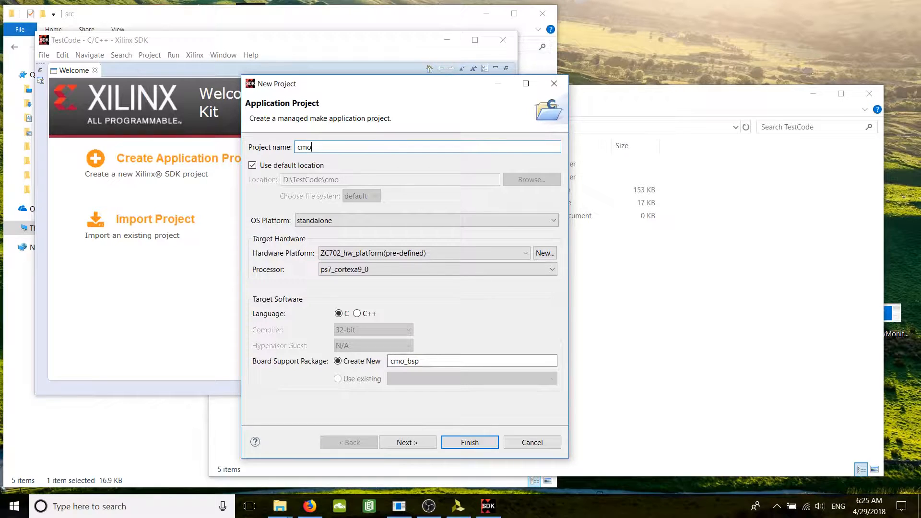
{"action": "type", "text": "da"}
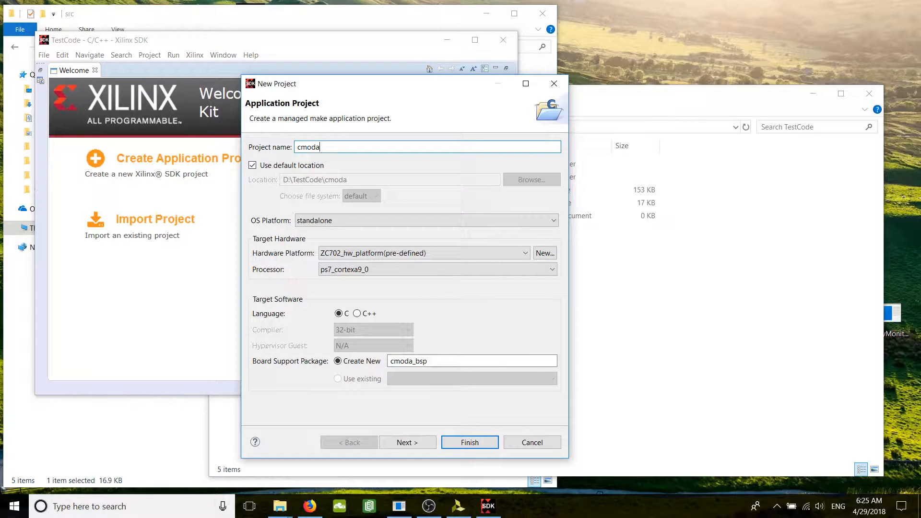
{"action": "type", "text": "7_"}
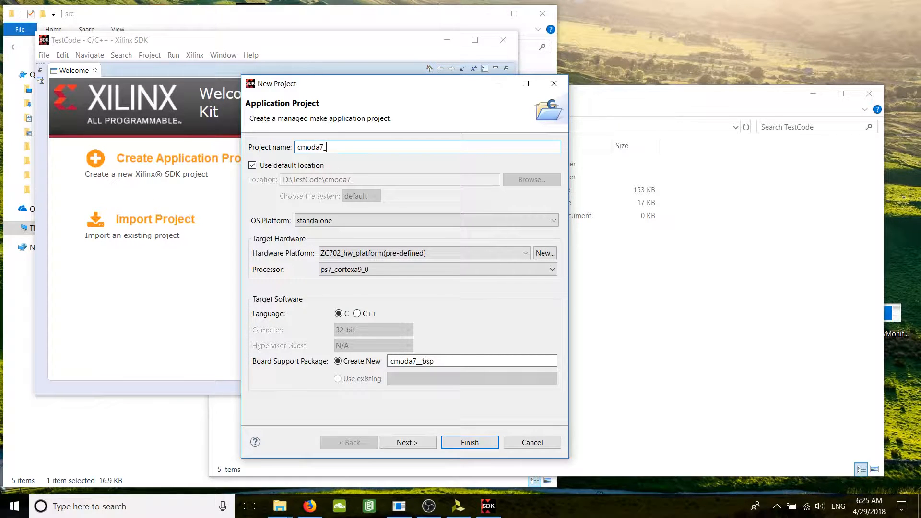
{"action": "type", "text": "app1"}
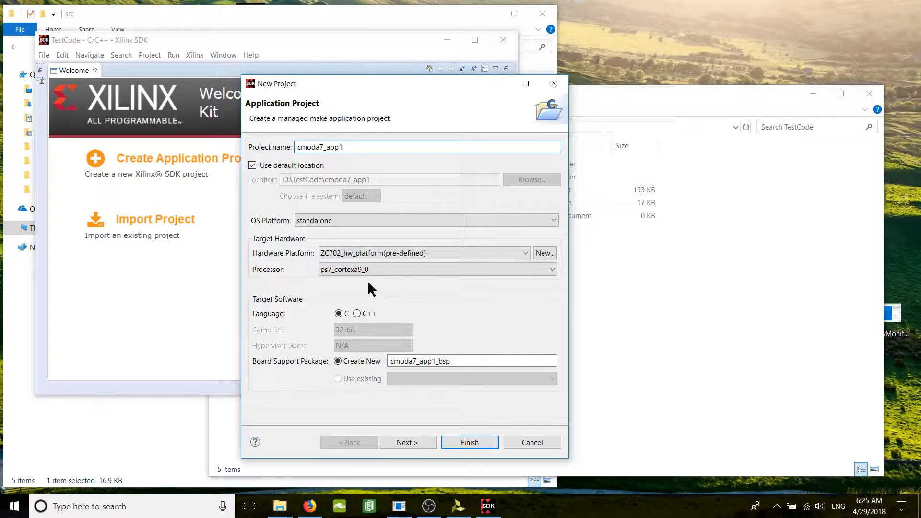
{"action": "mouse_move", "coordinate": [277, 194]}
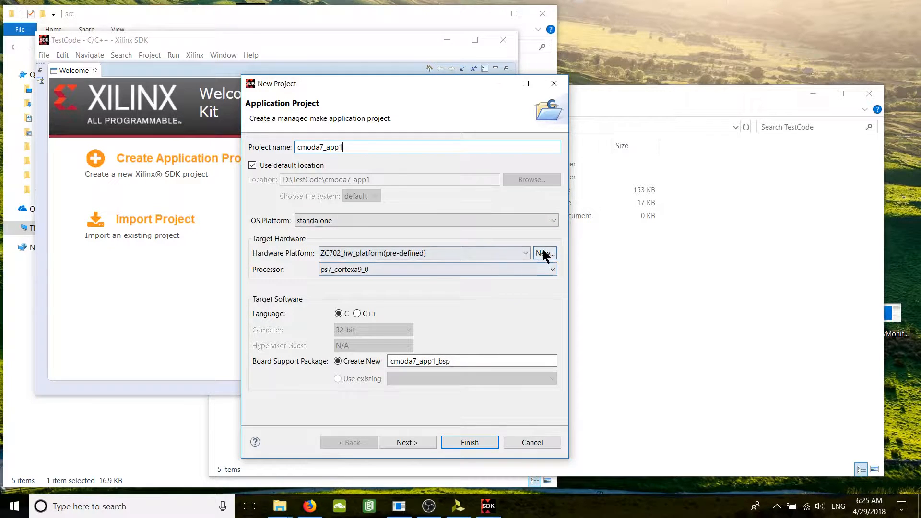
{"action": "mouse_move", "coordinate": [293, 261]}
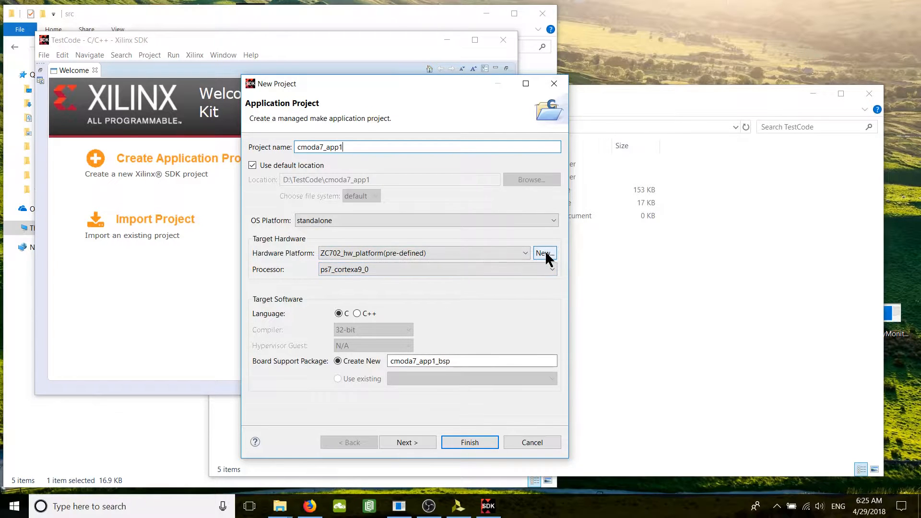
Step: Create a new hardware platform project from D:\TestCode\design_1_wrapper.hdf
{"action": "left_click", "coordinate": [543, 253]}
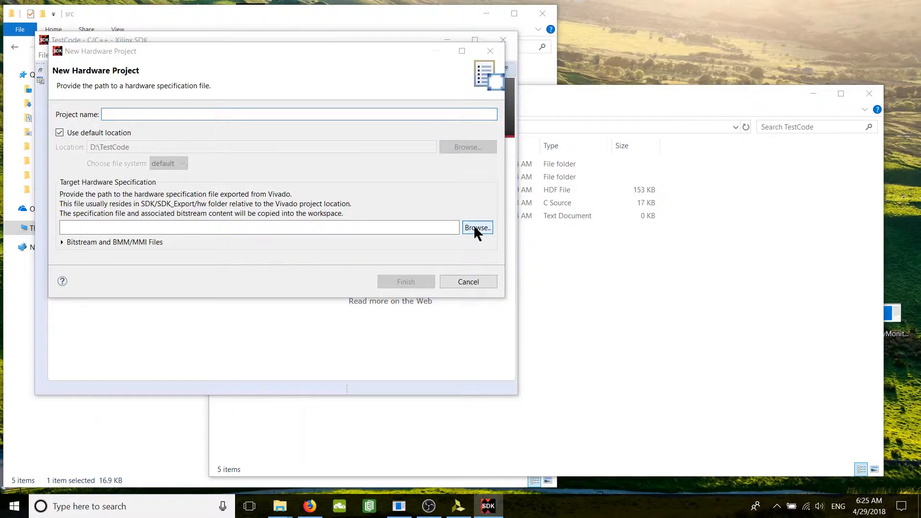
{"action": "left_click", "coordinate": [477, 228]}
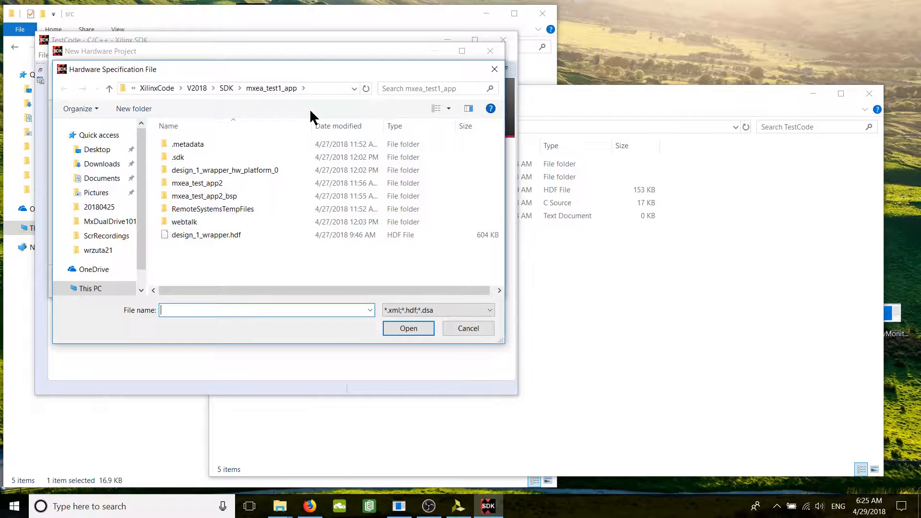
{"action": "mouse_move", "coordinate": [318, 91]}
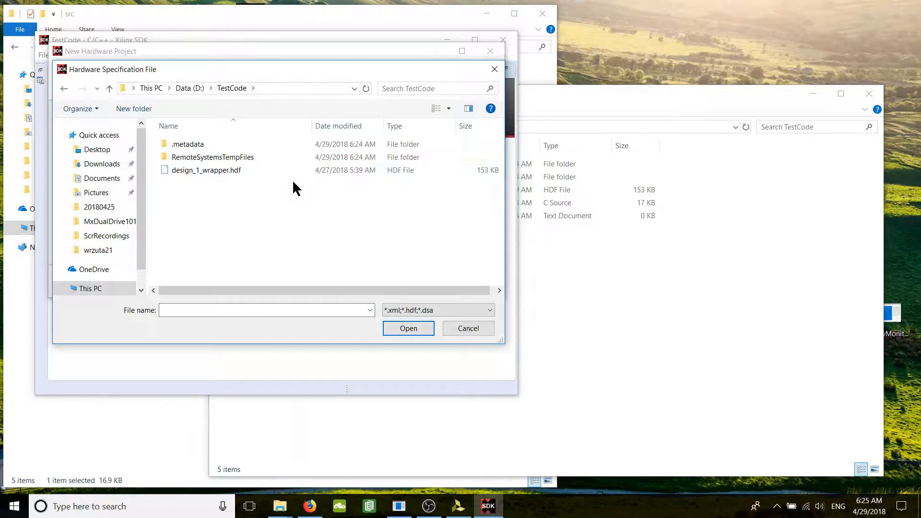
{"action": "left_click", "coordinate": [206, 170]}
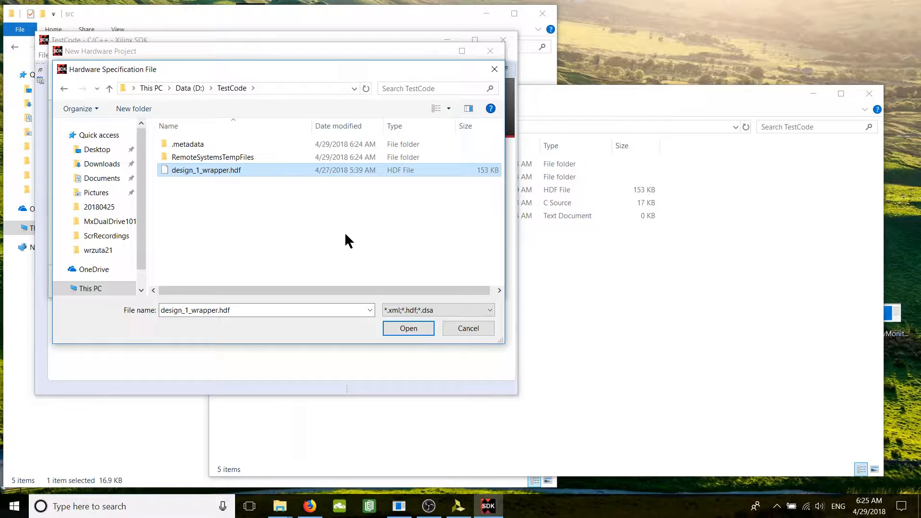
{"action": "mouse_move", "coordinate": [376, 229]}
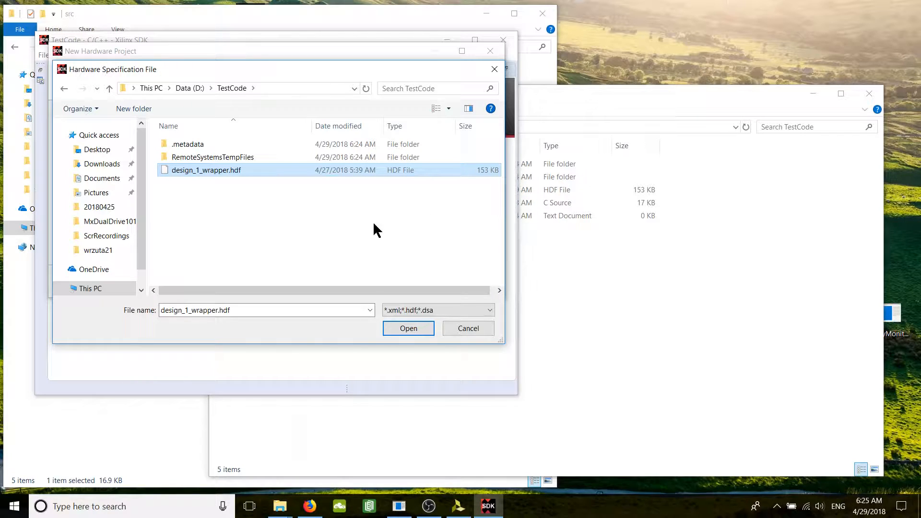
{"action": "left_click", "coordinate": [408, 328]}
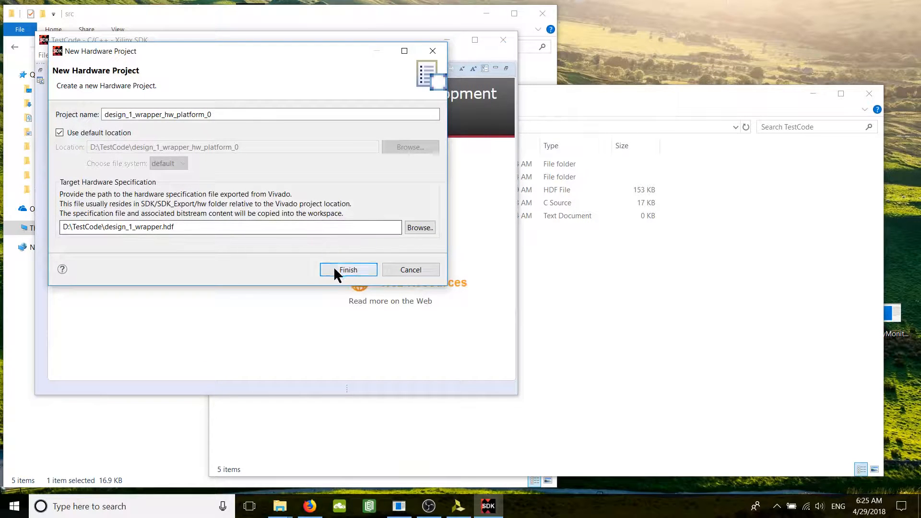
{"action": "left_click", "coordinate": [347, 269]}
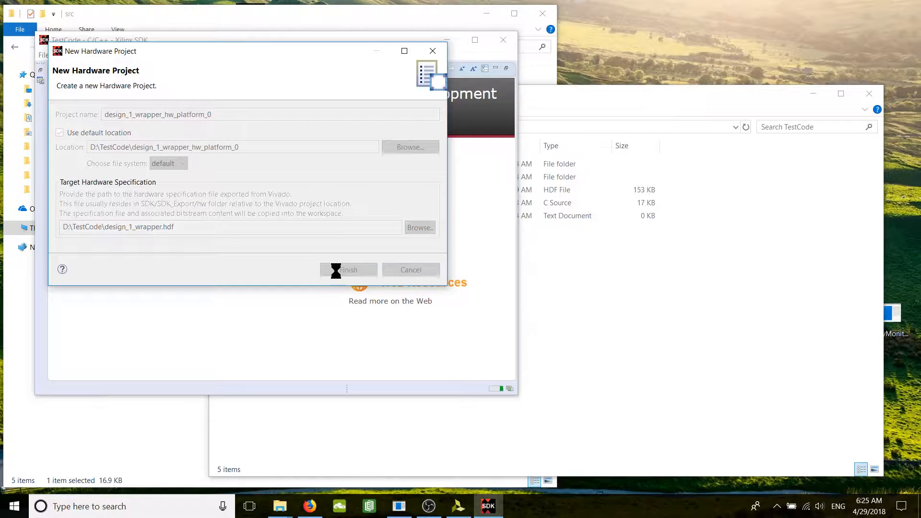
{"action": "left_click", "coordinate": [347, 270]}
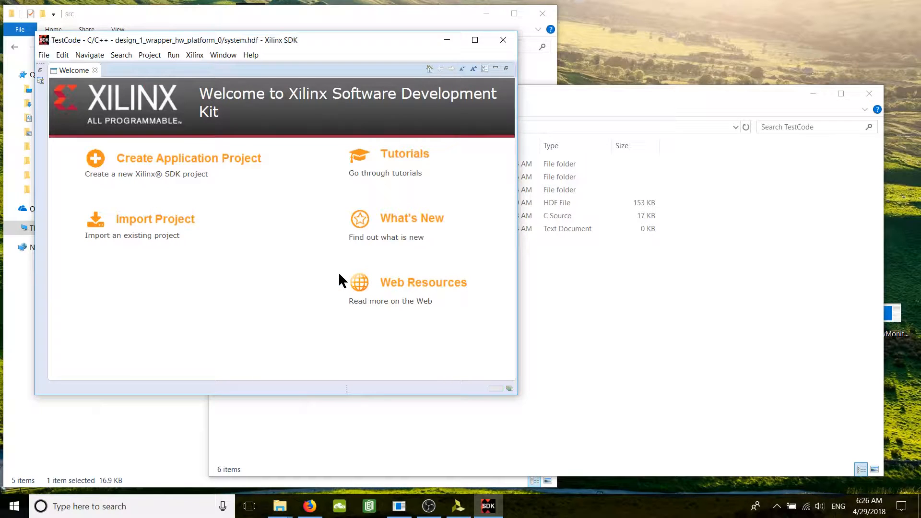
Step: Finish creating cmoda7_app1 and its BSP on design_1_wrapper_hw_platform_0's microblaze_0 processor
{"action": "left_click", "coordinate": [189, 158]}
{"action": "type", "text": "cmoda7_app1"}
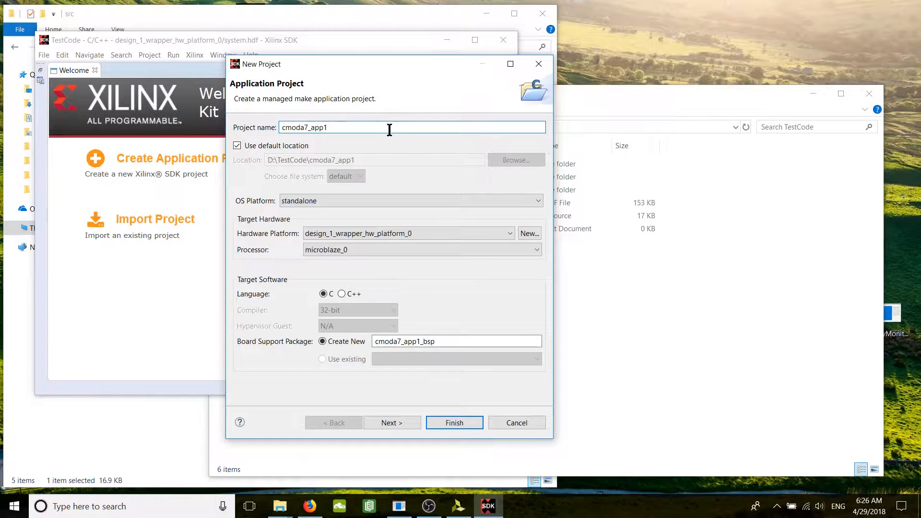
{"action": "left_click", "coordinate": [420, 249]}
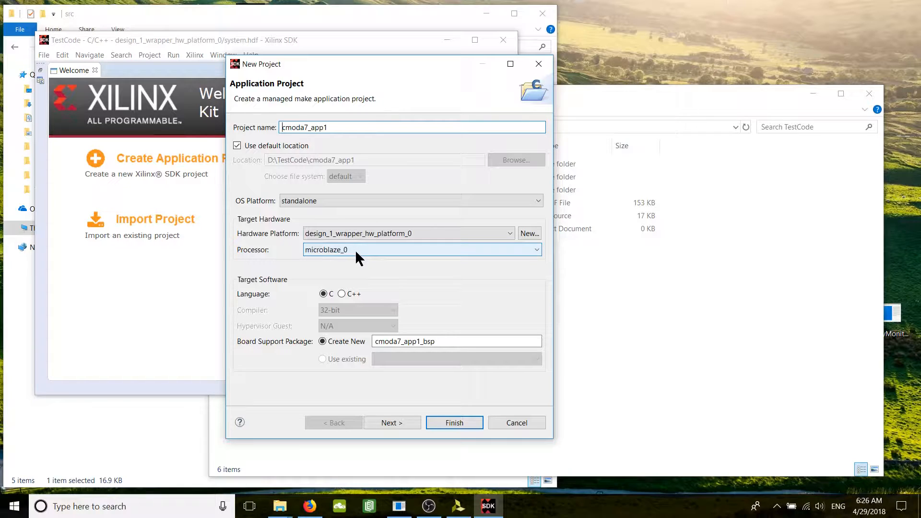
{"action": "mouse_move", "coordinate": [364, 255]}
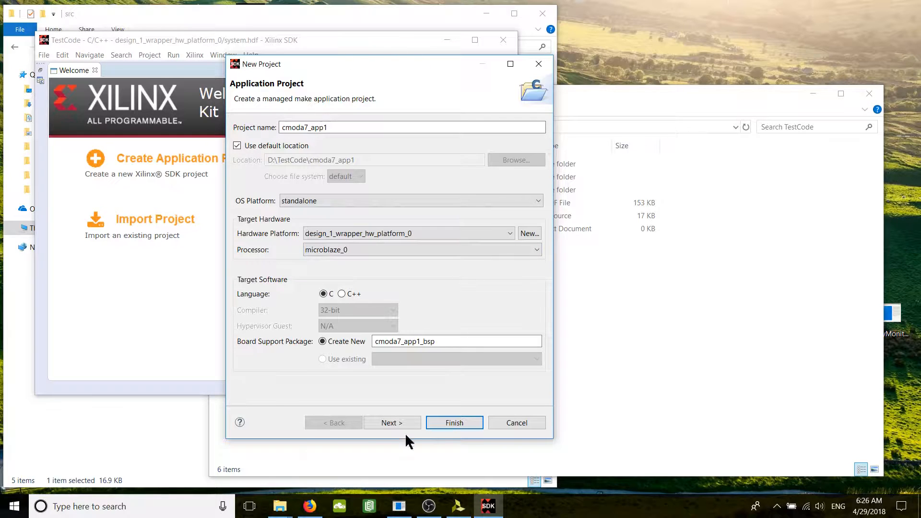
{"action": "left_click", "coordinate": [454, 422]}
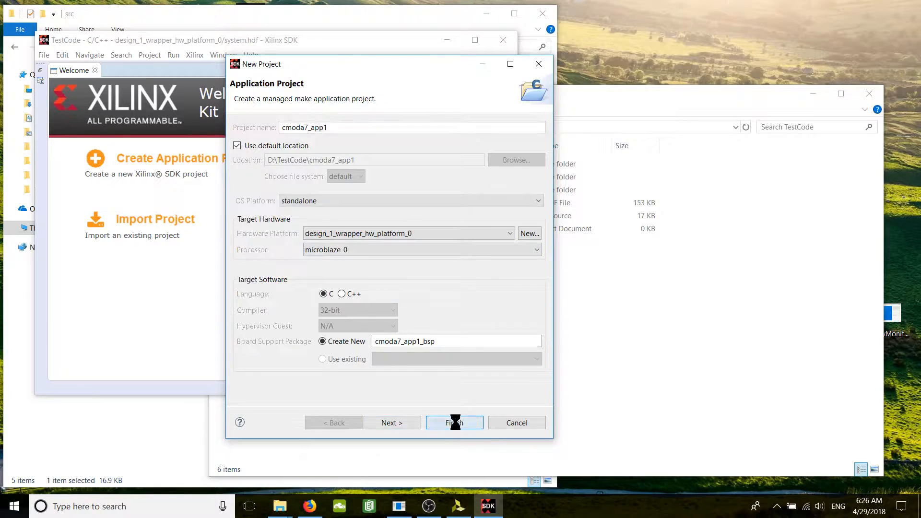
{"action": "left_click", "coordinate": [454, 422]}
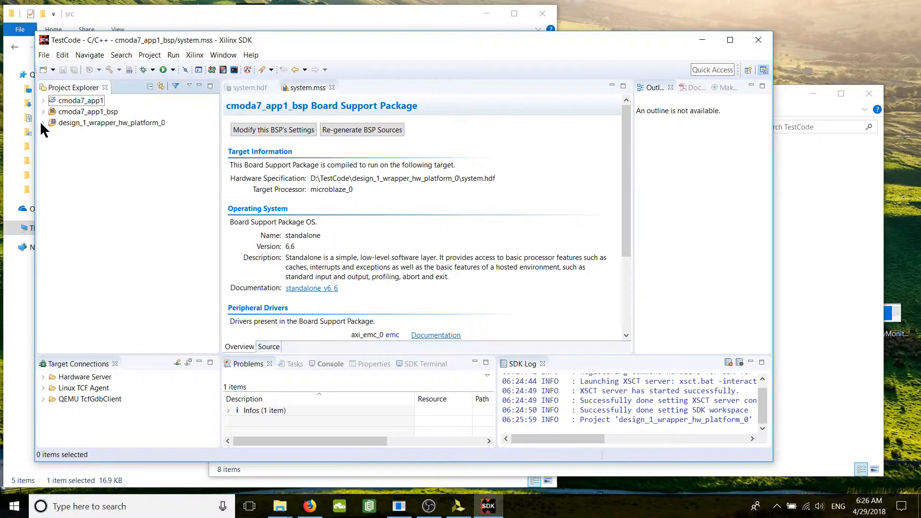
Step: Open cmoda7_app1's generated src/helloworld.c in the editor and select all its code
{"action": "left_click", "coordinate": [79, 100]}
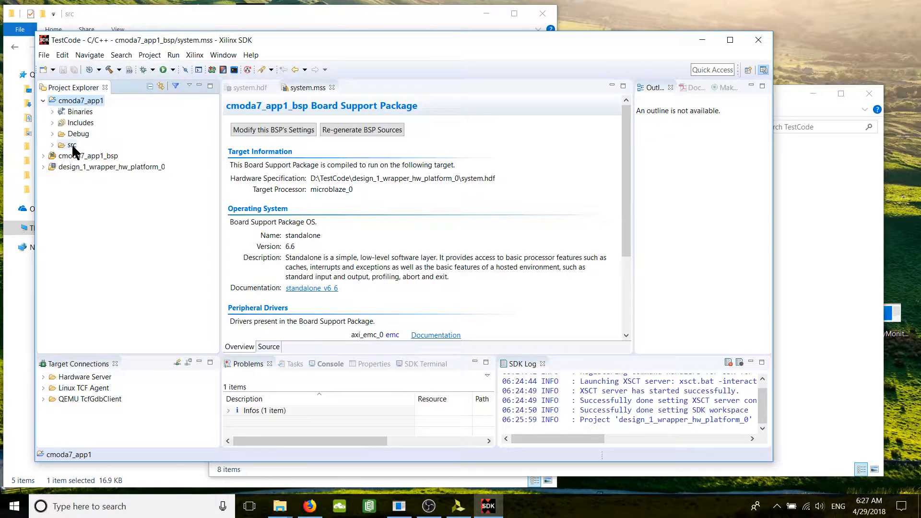
{"action": "left_click", "coordinate": [51, 144]}
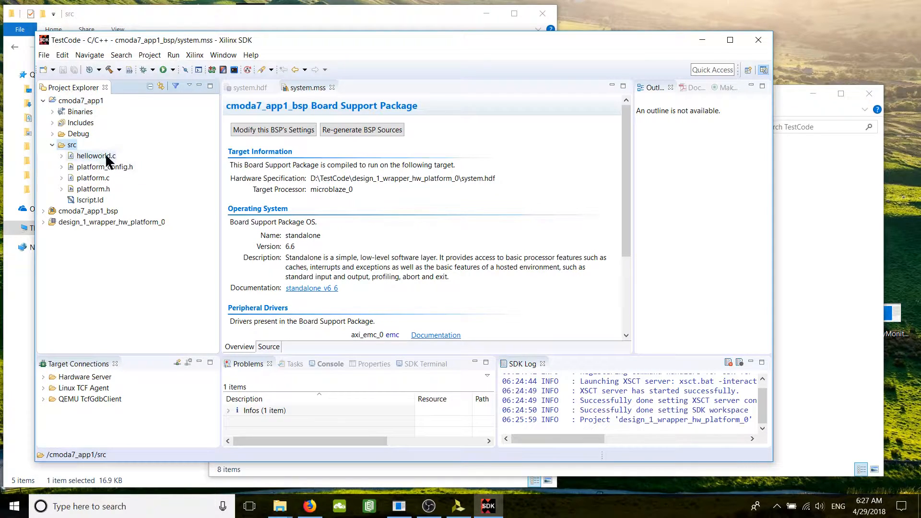
{"action": "left_click", "coordinate": [96, 155]}
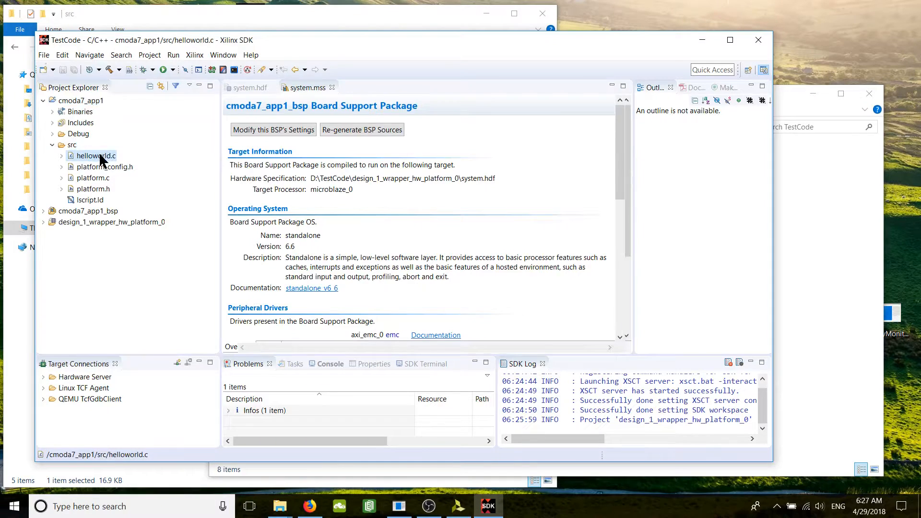
{"action": "double_click", "coordinate": [96, 155]}
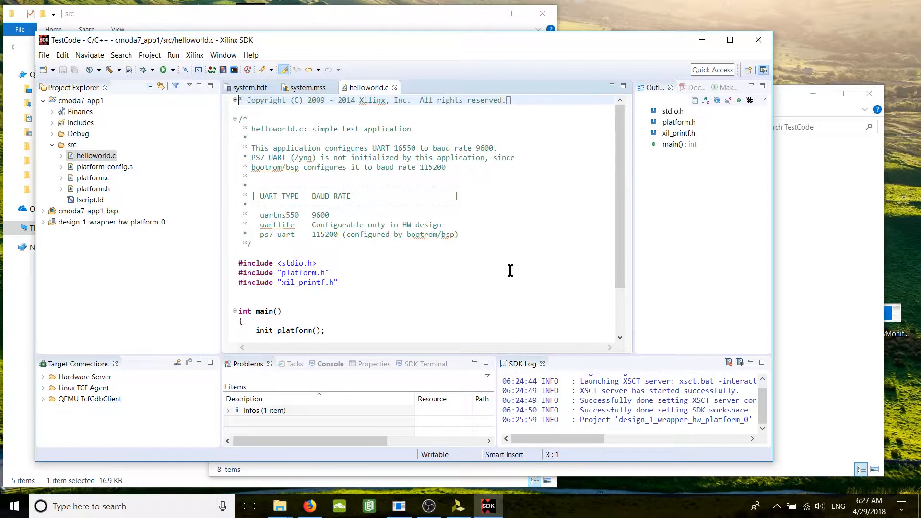
{"action": "left_click", "coordinate": [527, 272]}
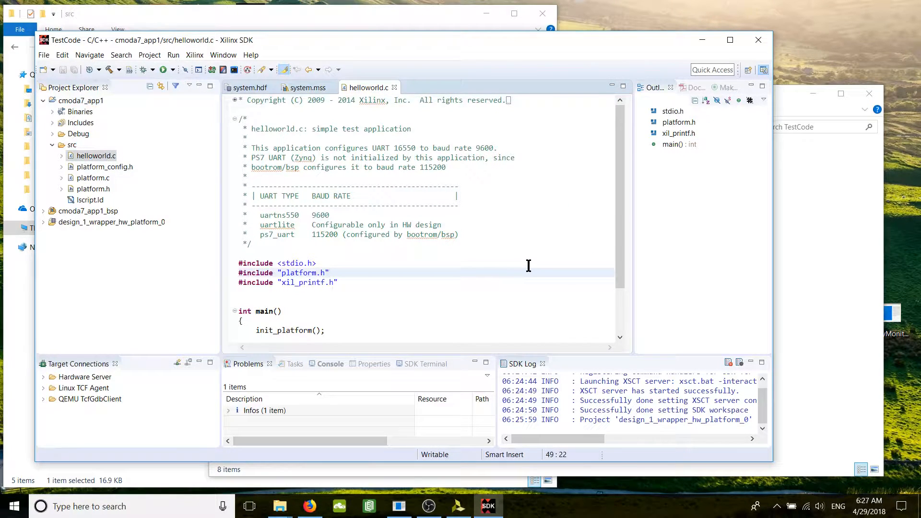
{"action": "key", "text": "ctrl+a"}
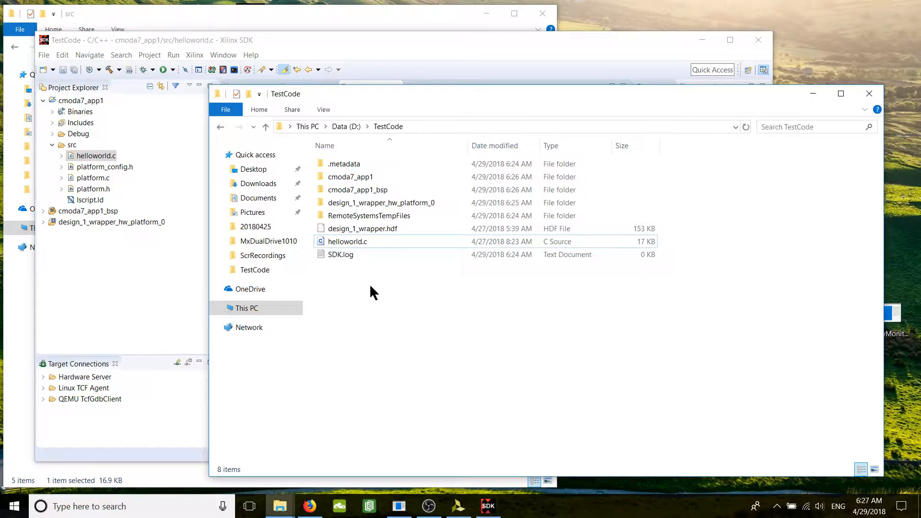
Step: Open TestCode's replacement helloworld.c in Notepad via the Edit action
{"action": "left_click", "coordinate": [347, 241]}
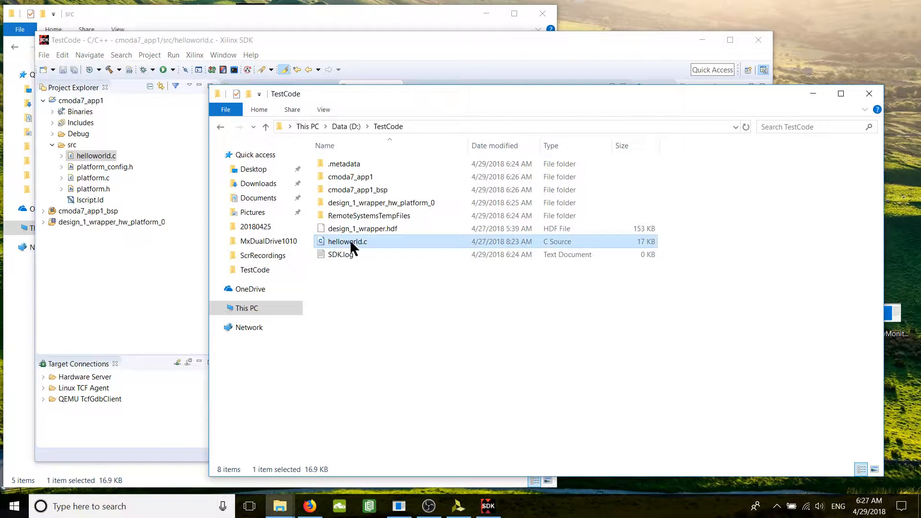
{"action": "right_click", "coordinate": [346, 242]}
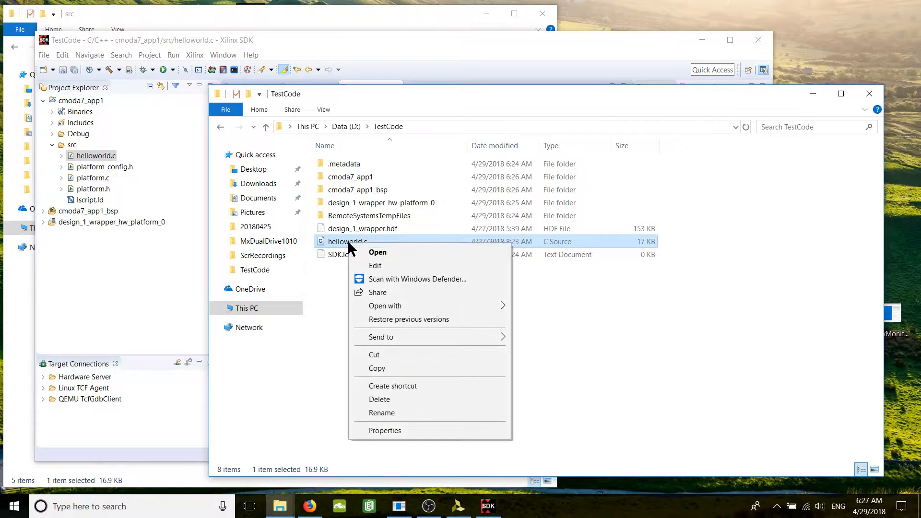
{"action": "left_click", "coordinate": [377, 253]}
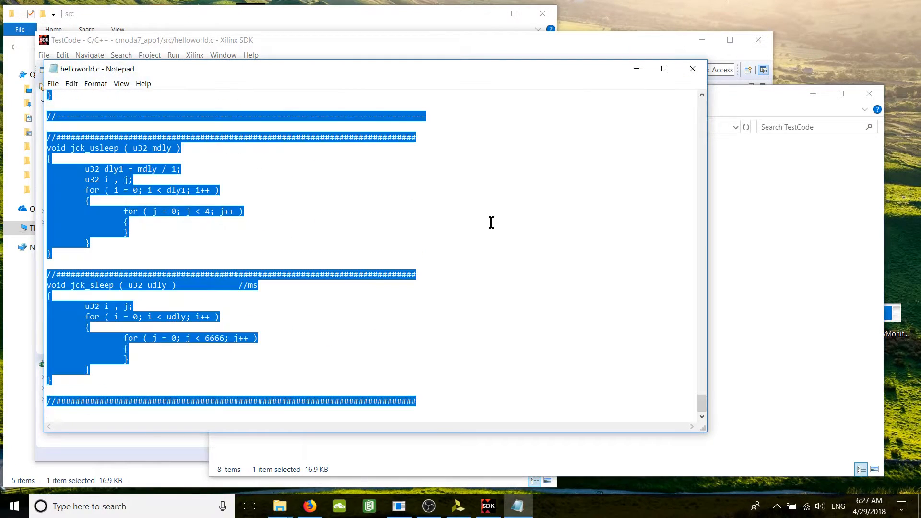
{"action": "mouse_move", "coordinate": [544, 225]}
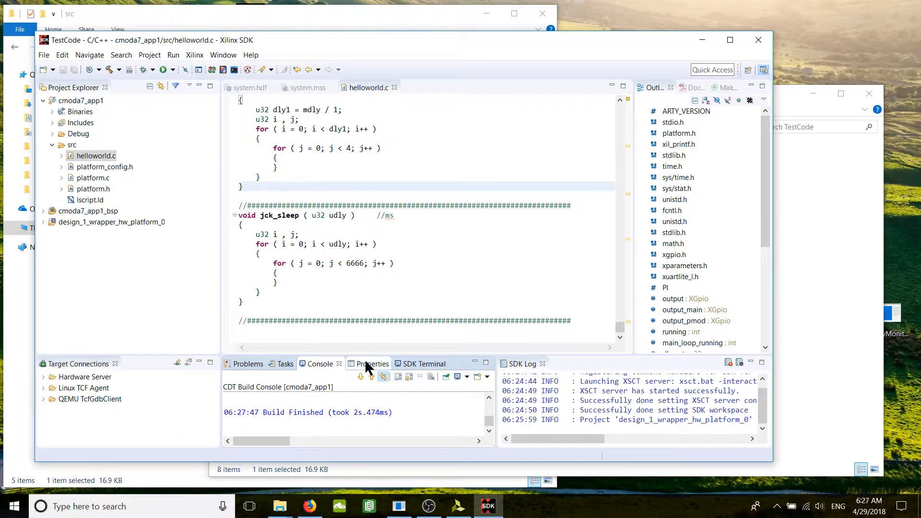
Step: Set ARTY_VERSION to 20180428 in helloworld.c and save to rebuild cmoda7_app1
{"action": "left_click", "coordinate": [242, 186]}
{"action": "type", "text": "#define ARTY_VERSION 20180428"}
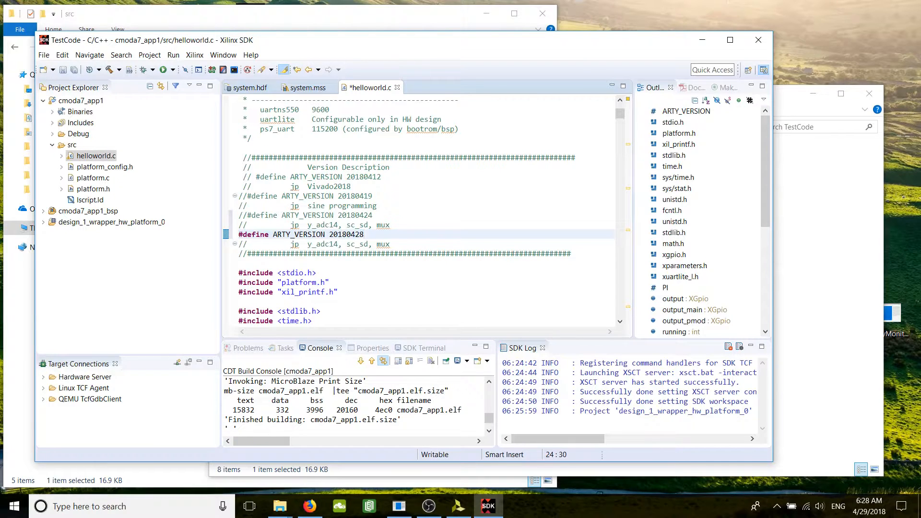
{"action": "key", "text": "ctrl+s"}
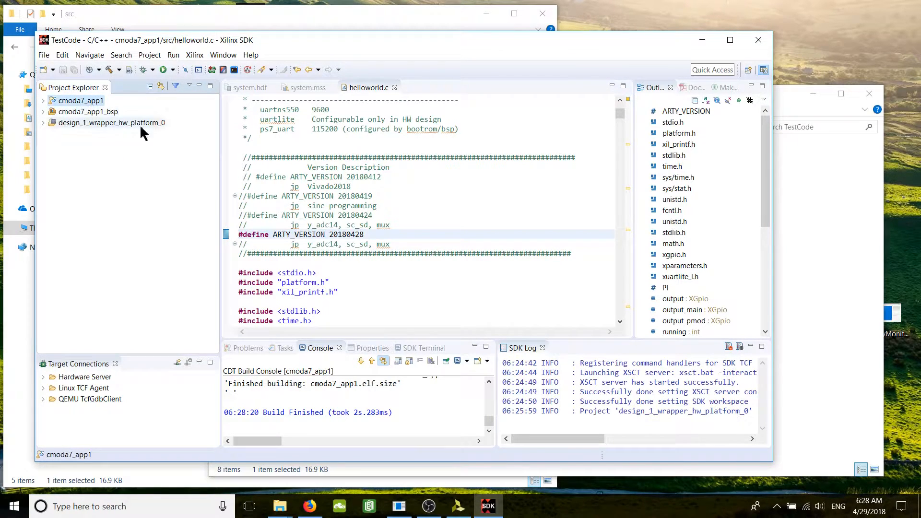
{"action": "mouse_move", "coordinate": [213, 70]}
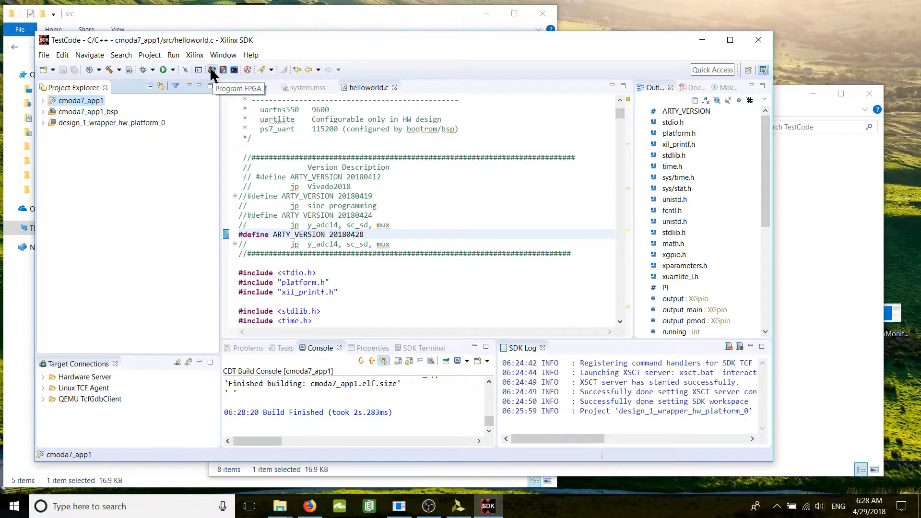
Step: Program the FPGA with design_1_wrapper.bit using the default BMM settings
{"action": "left_click", "coordinate": [211, 70]}
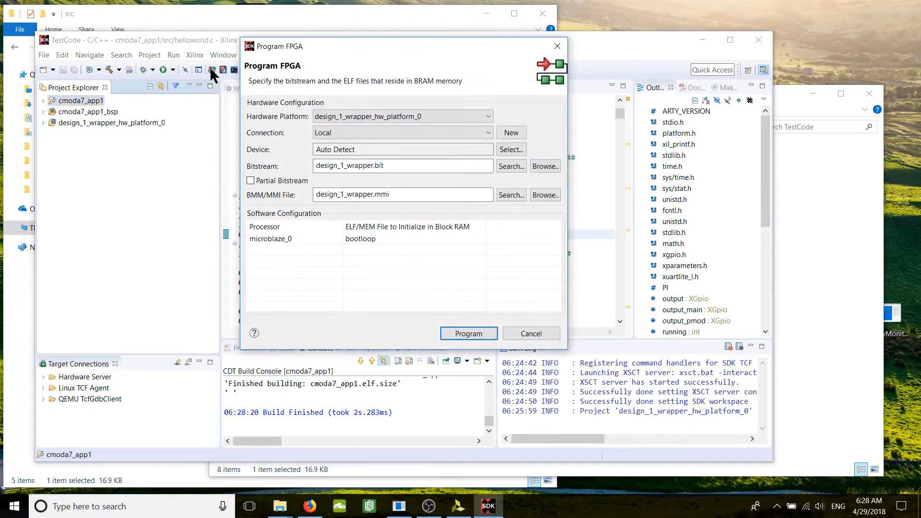
{"action": "mouse_move", "coordinate": [468, 333]}
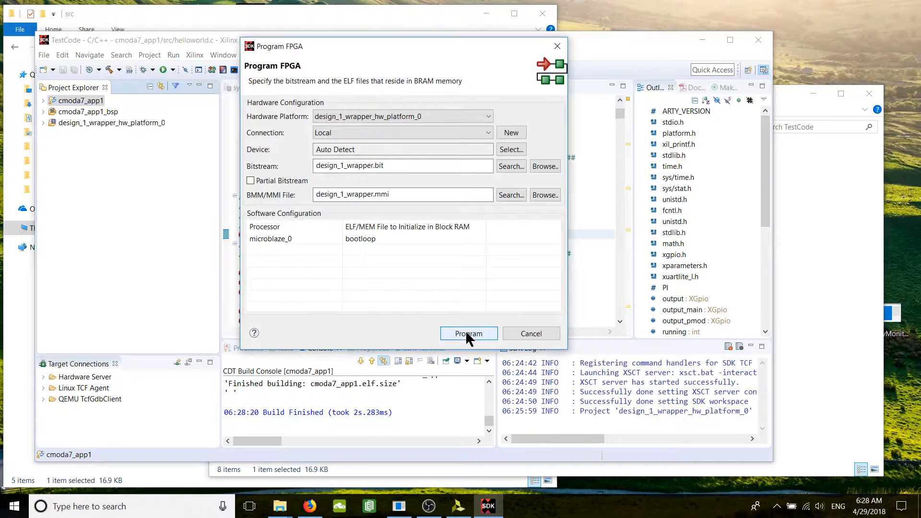
{"action": "left_click", "coordinate": [468, 333]}
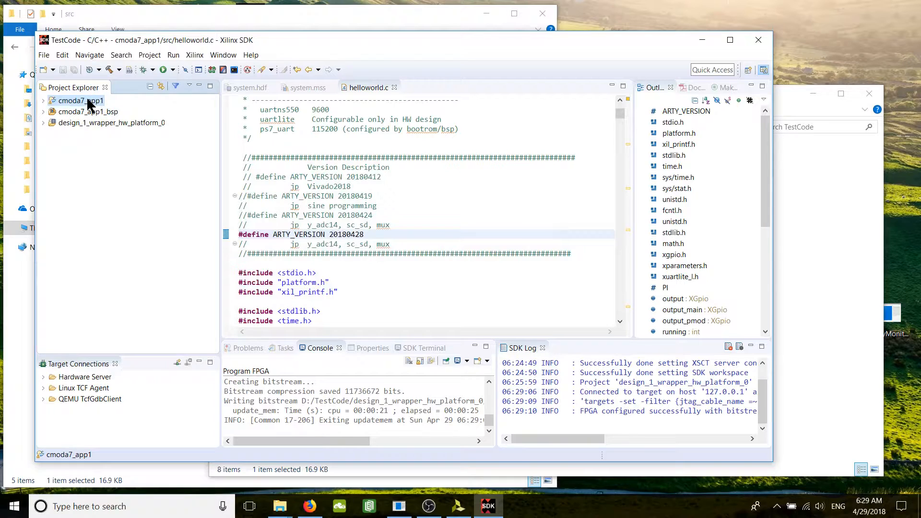
{"action": "mouse_move", "coordinate": [80, 104]}
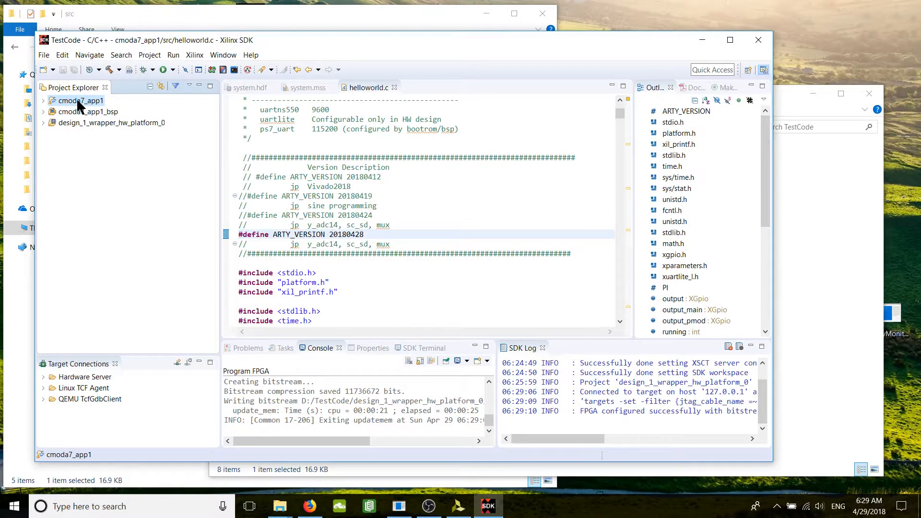
Step: Run cmoda7_app1 via Run As > Launch on Hardware (System Debugger)
{"action": "right_click", "coordinate": [77, 100]}
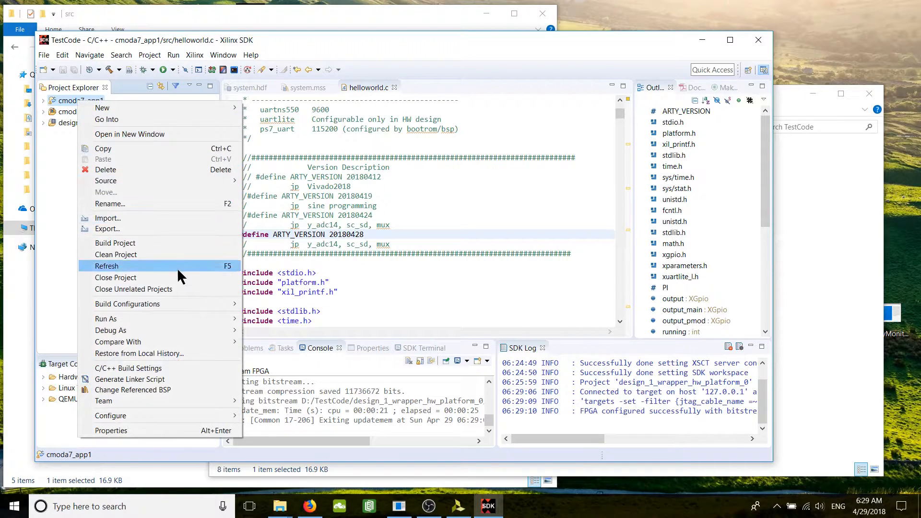
{"action": "mouse_move", "coordinate": [105, 318]}
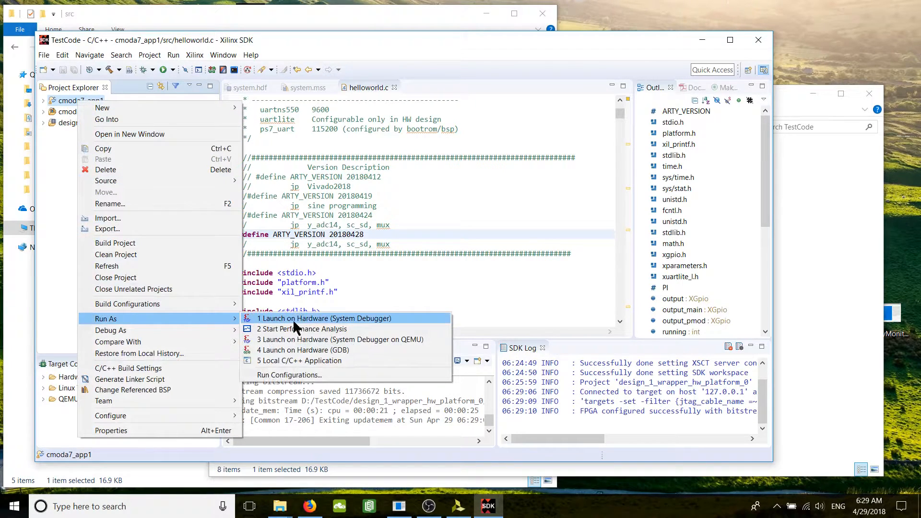
{"action": "mouse_move", "coordinate": [316, 327]}
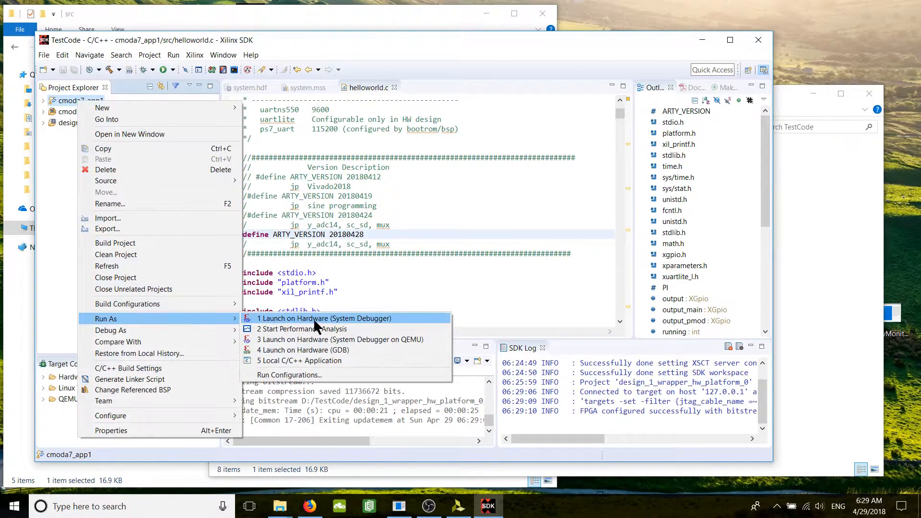
{"action": "left_click", "coordinate": [323, 318]}
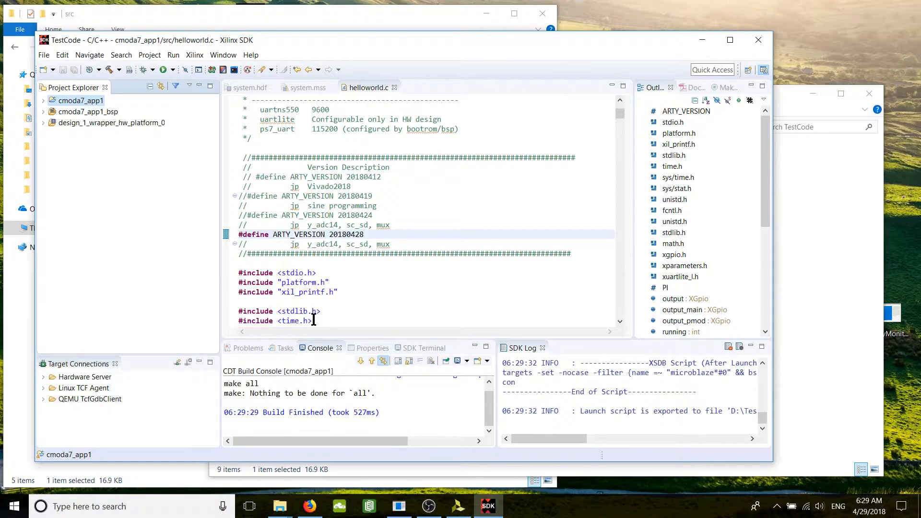
{"action": "mouse_move", "coordinate": [426, 268]}
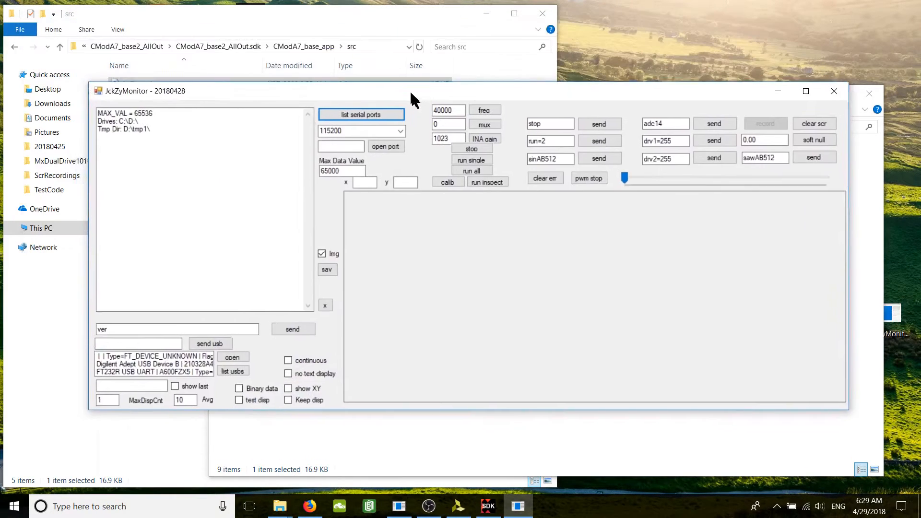
Step: Open COM11 at 115200, send 'ver' and read back version 20180428
{"action": "left_click", "coordinate": [361, 114]}
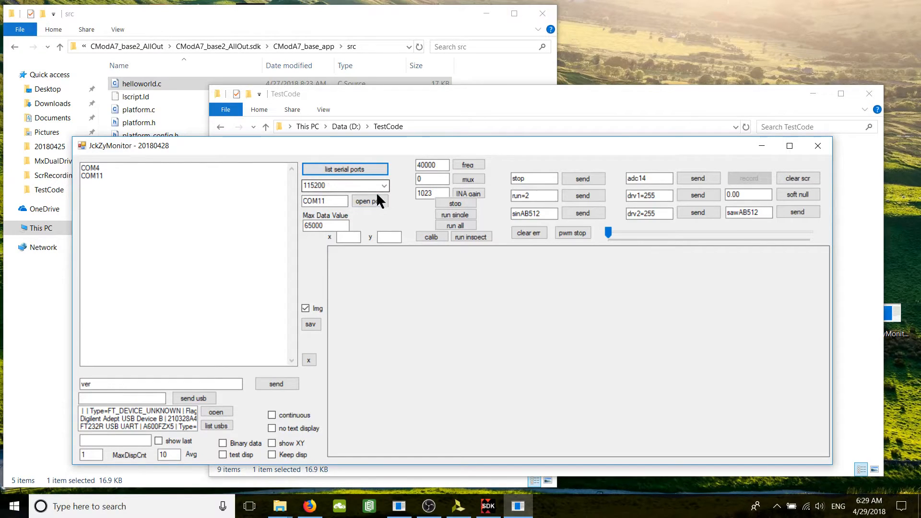
{"action": "left_click", "coordinate": [369, 201]}
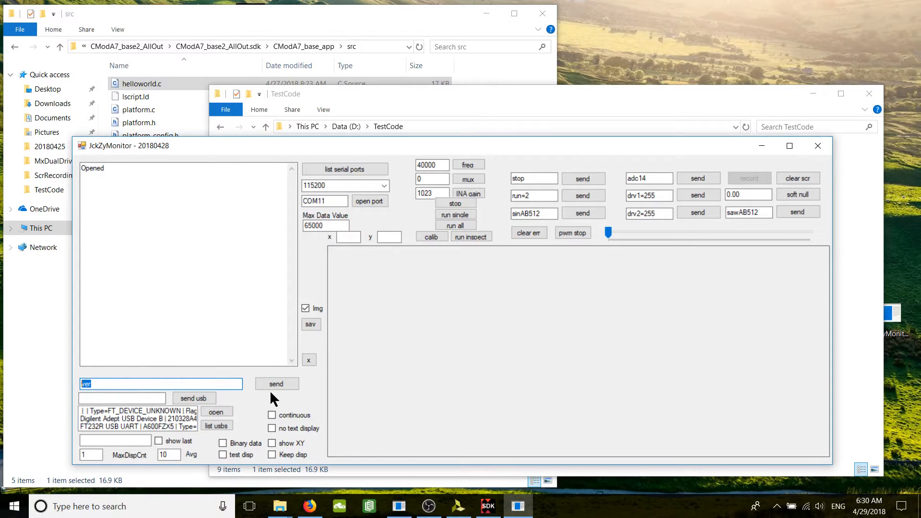
{"action": "left_click", "coordinate": [277, 384]}
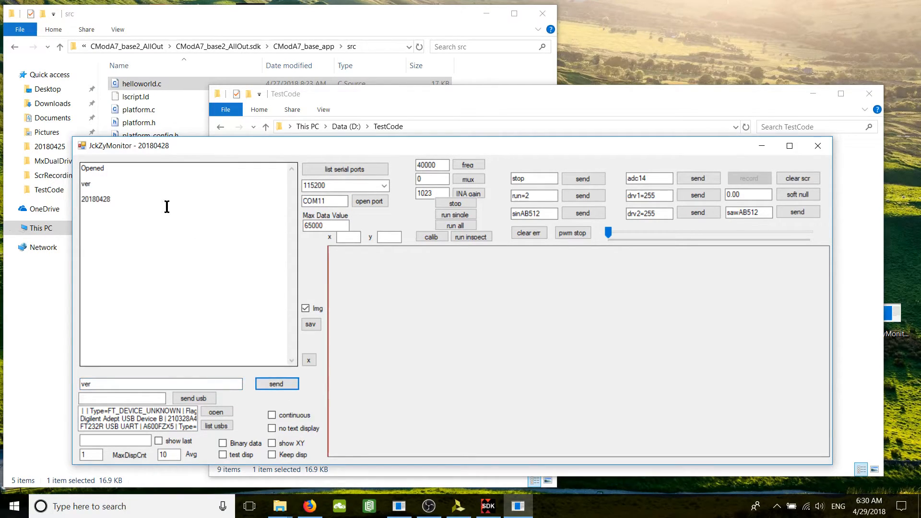
{"action": "double_click", "coordinate": [95, 199]}
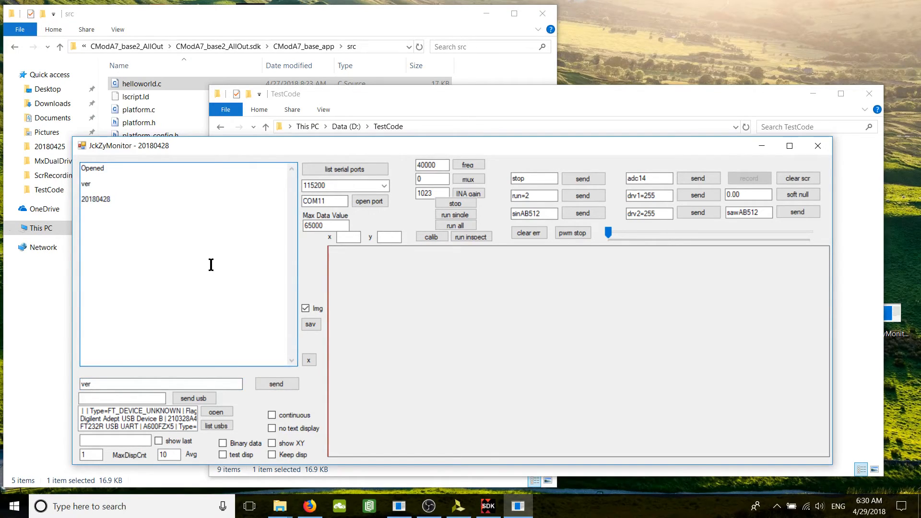
{"action": "mouse_move", "coordinate": [537, 409]}
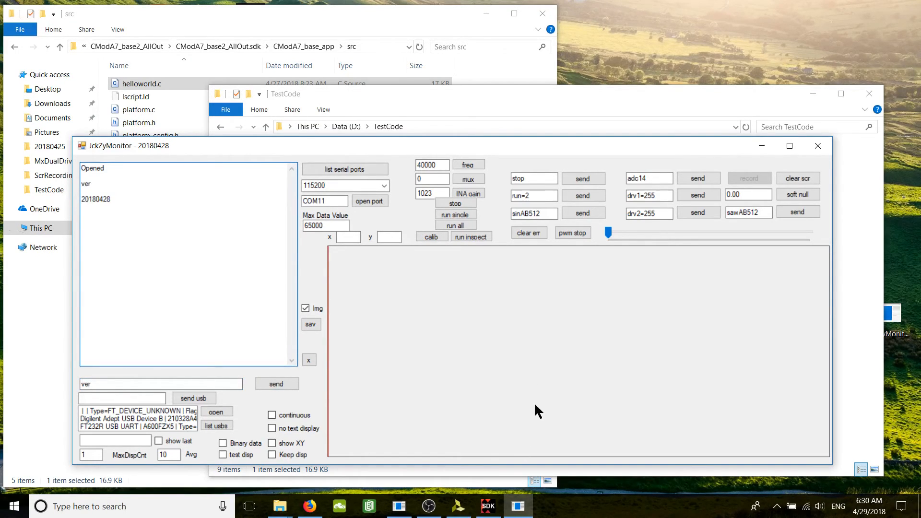